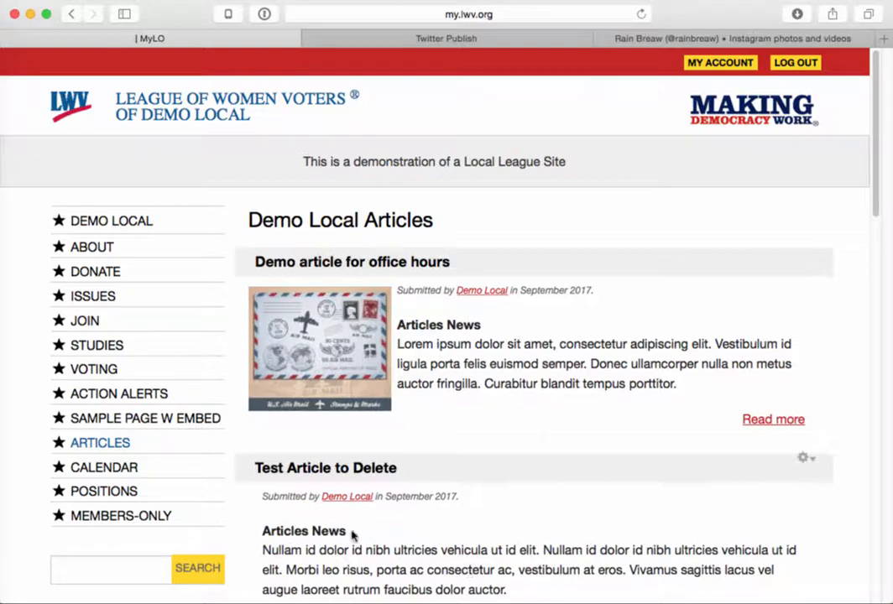
# Step: Start a new basic page for Demo Local via Add Page under Administer League
pyautogui.scroll(-3)
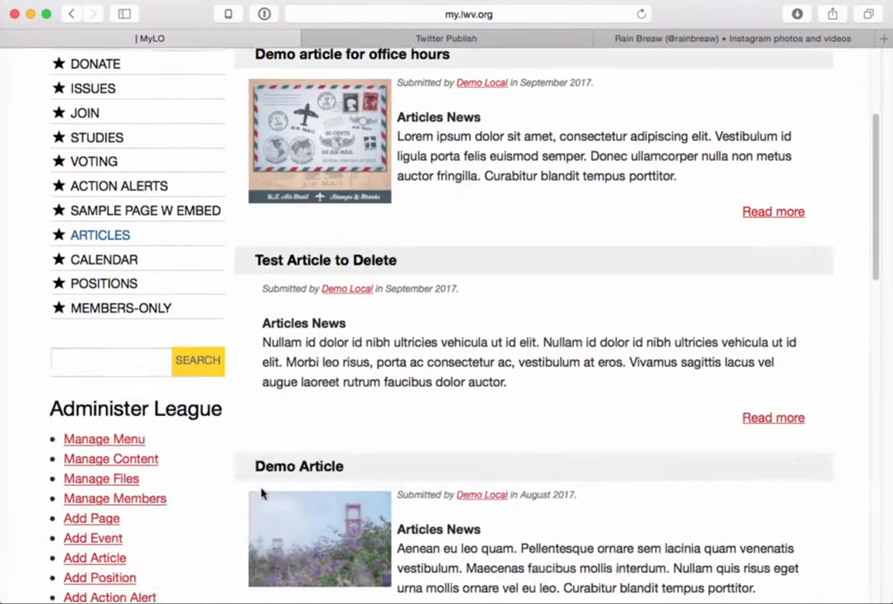
pyautogui.scroll(-3)
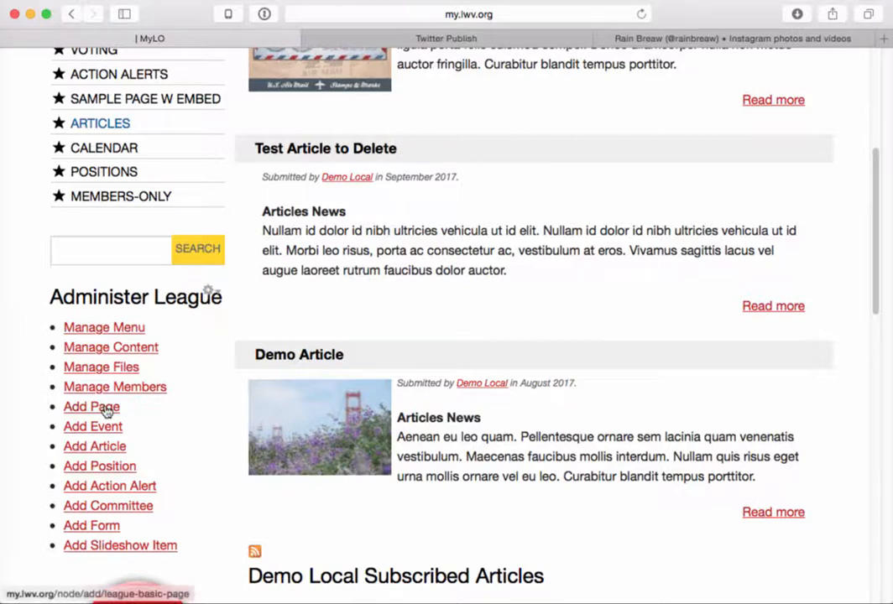
pyautogui.click(91, 406)
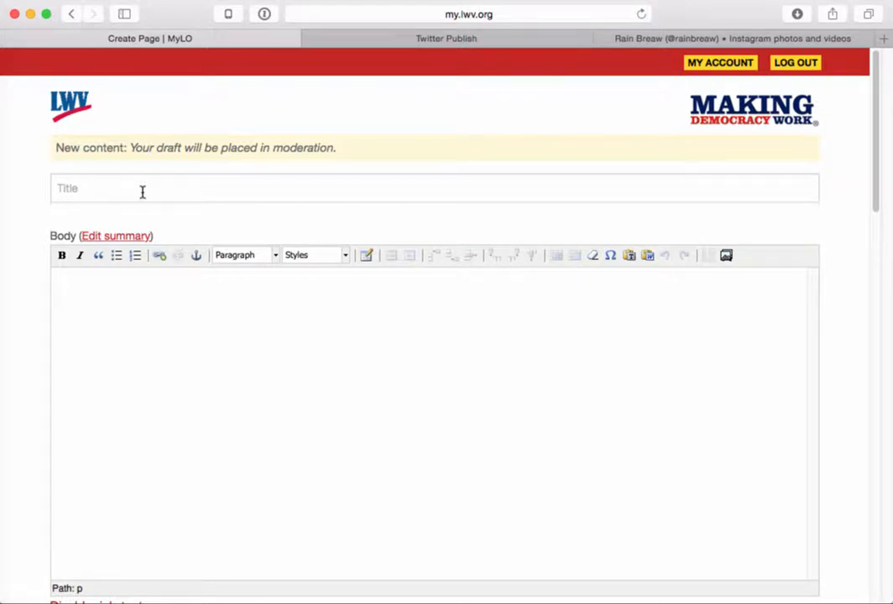
pyautogui.moveTo(309, 107)
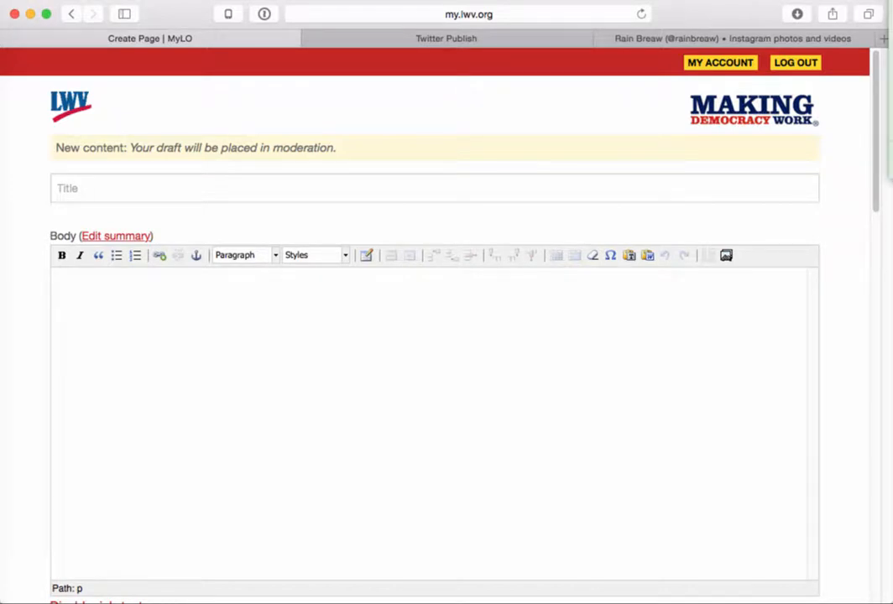
pyautogui.moveTo(447, 209)
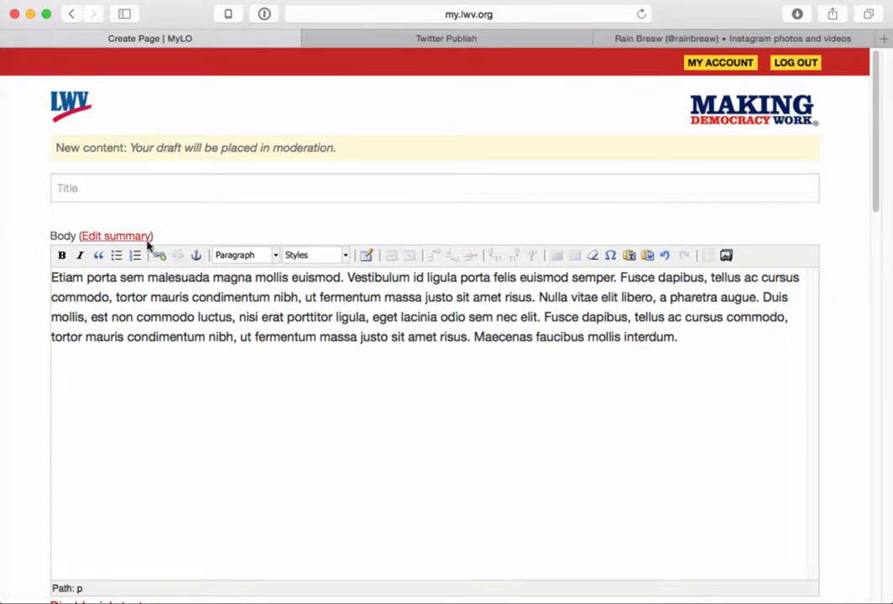
# Step: Enter the title 'mauris condimentum nibh' and bullet the two middle body sentences
pyautogui.moveTo(151, 297); pyautogui.dragTo(293, 297)
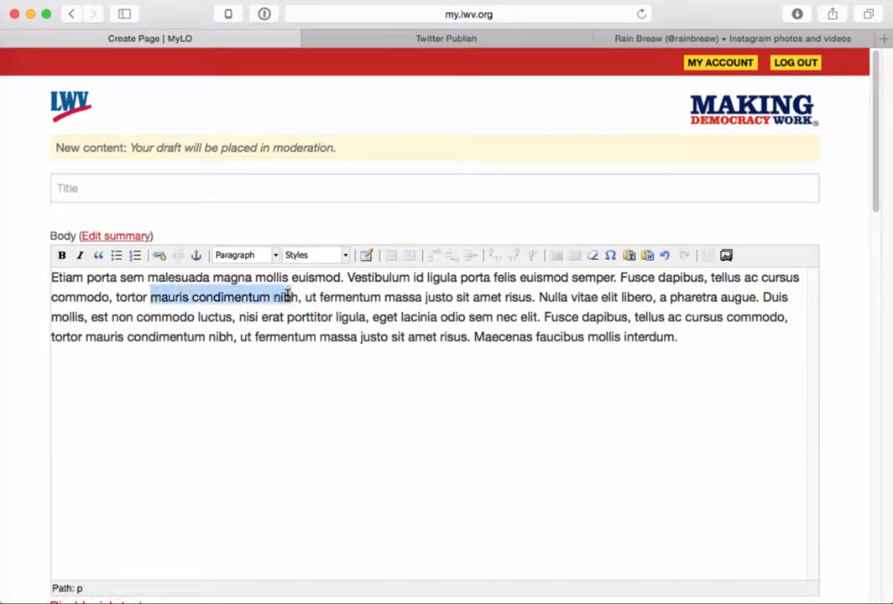
pyautogui.click(150, 188)
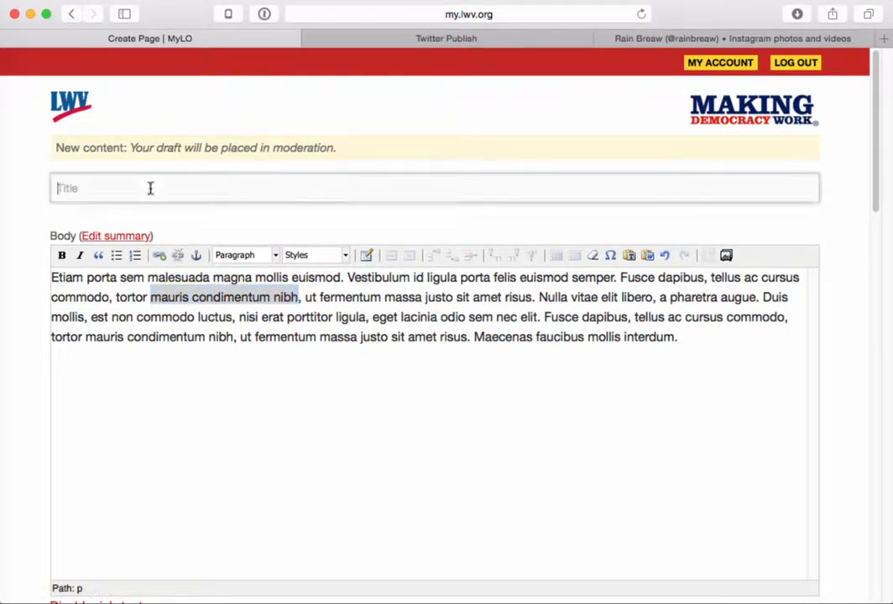
pyautogui.write('mauris condimentum nibh')
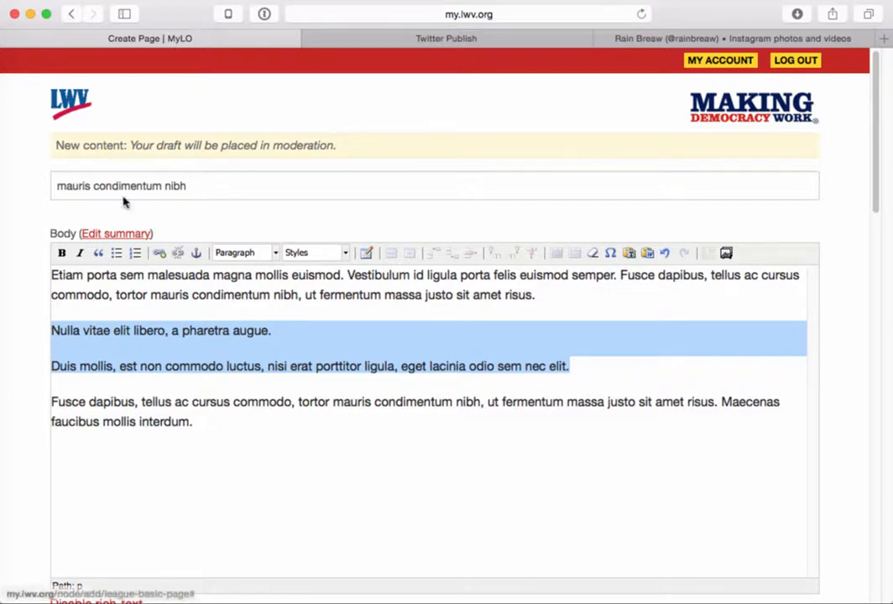
pyautogui.click(117, 251)
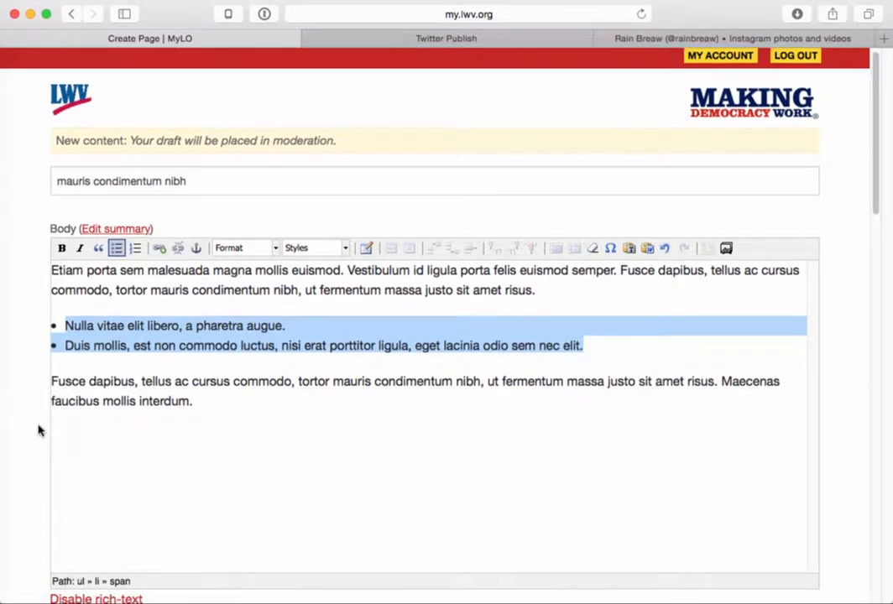
pyautogui.scroll(-3)
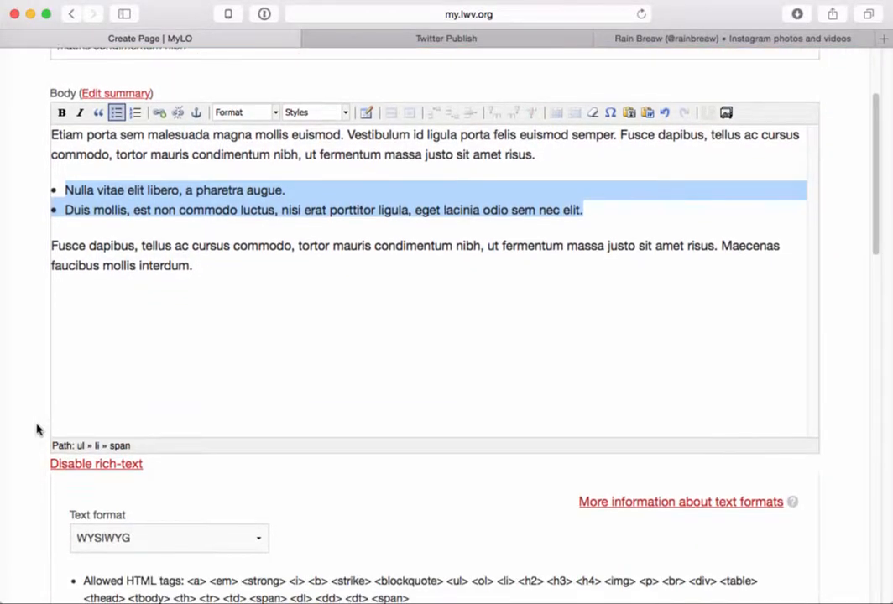
pyautogui.scroll(-3)
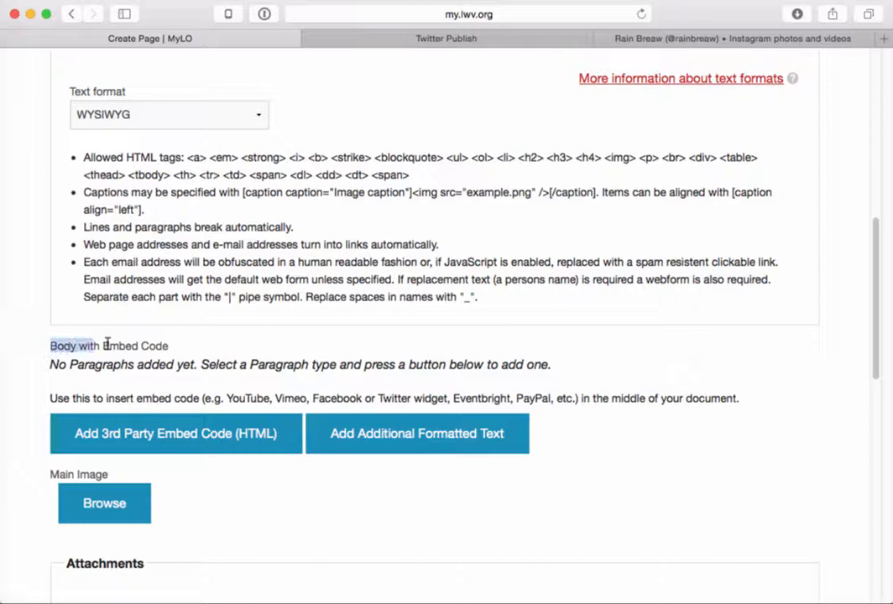
pyautogui.doubleClick(109, 345)
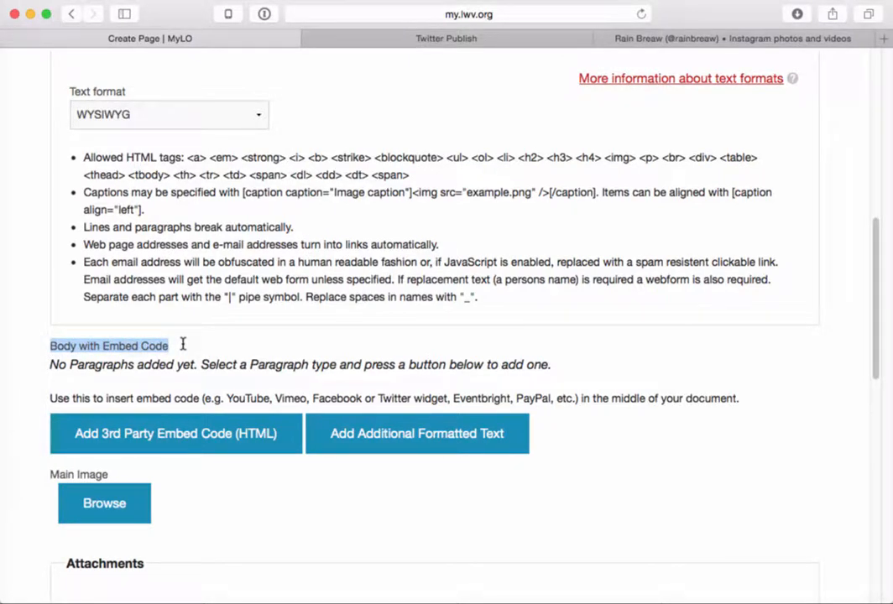
pyautogui.moveTo(184, 337)
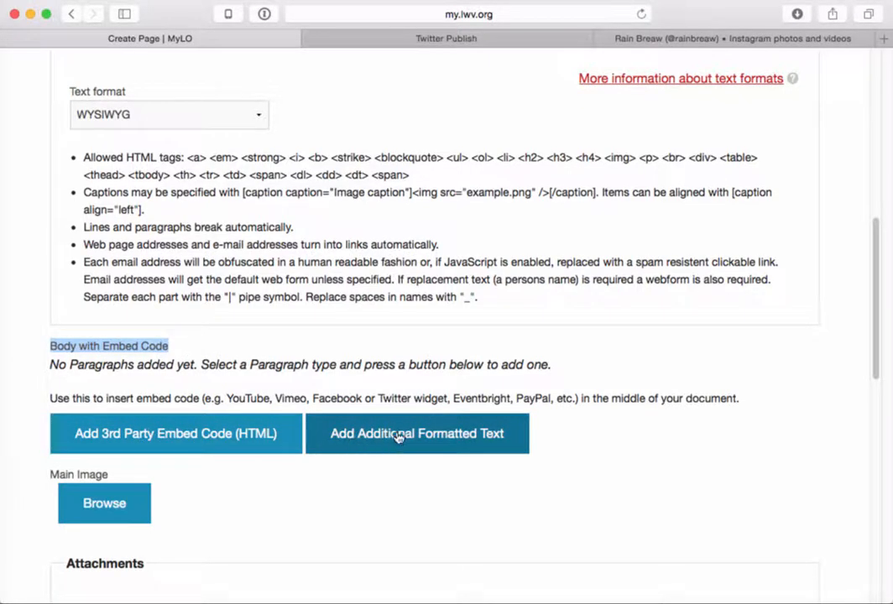
pyautogui.moveTo(379, 433)
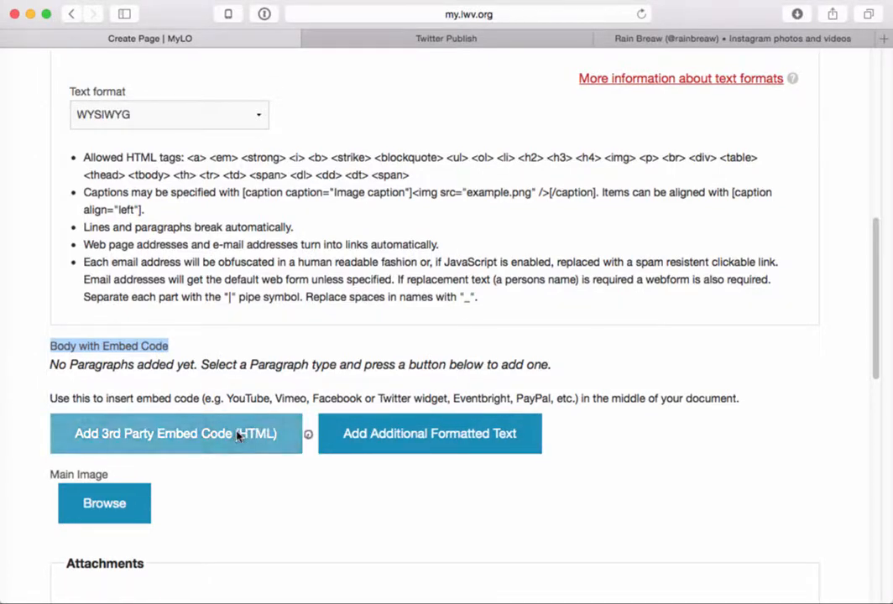
# Step: Add a 3rd Party Embed Code (HTML) paragraph to the Body with Embed Code section
pyautogui.click(174, 433)
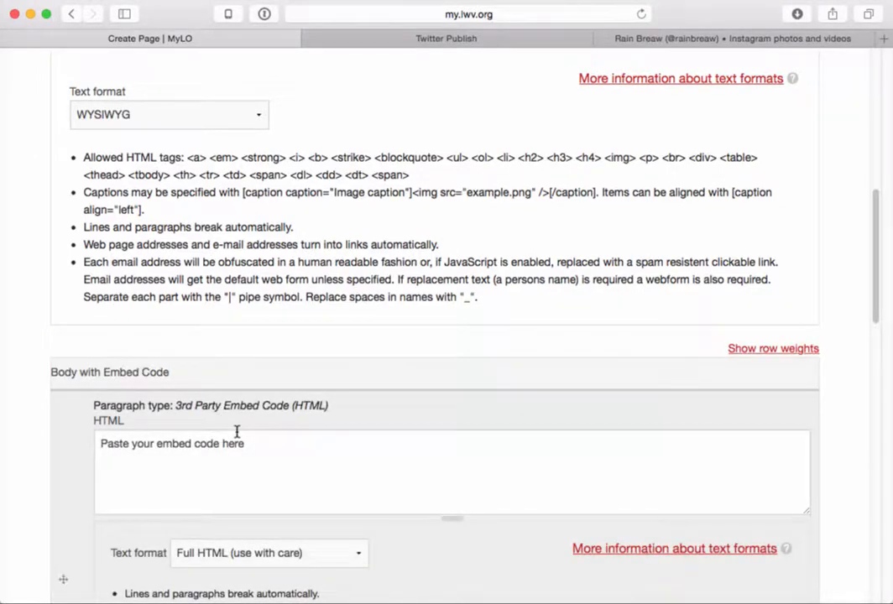
pyautogui.scroll(-3)
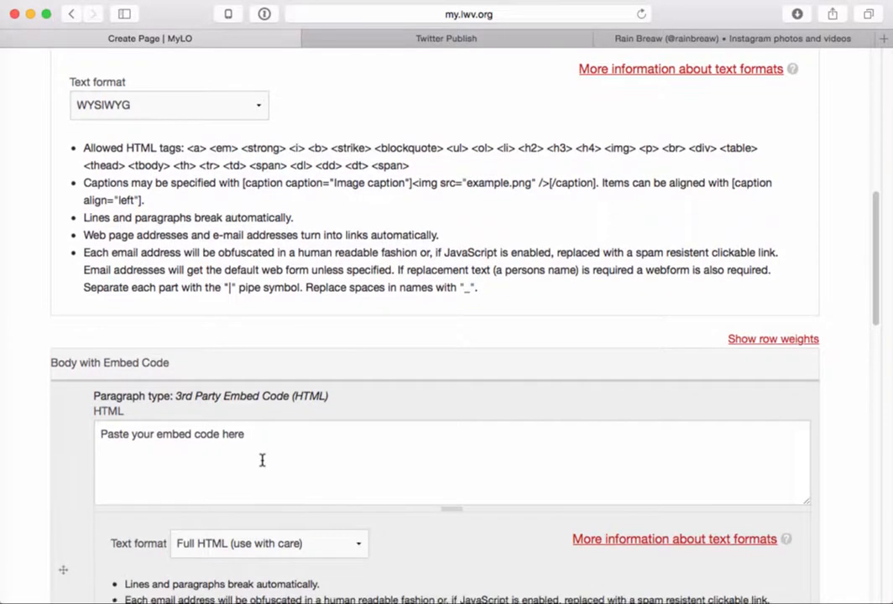
pyautogui.scroll(-3)
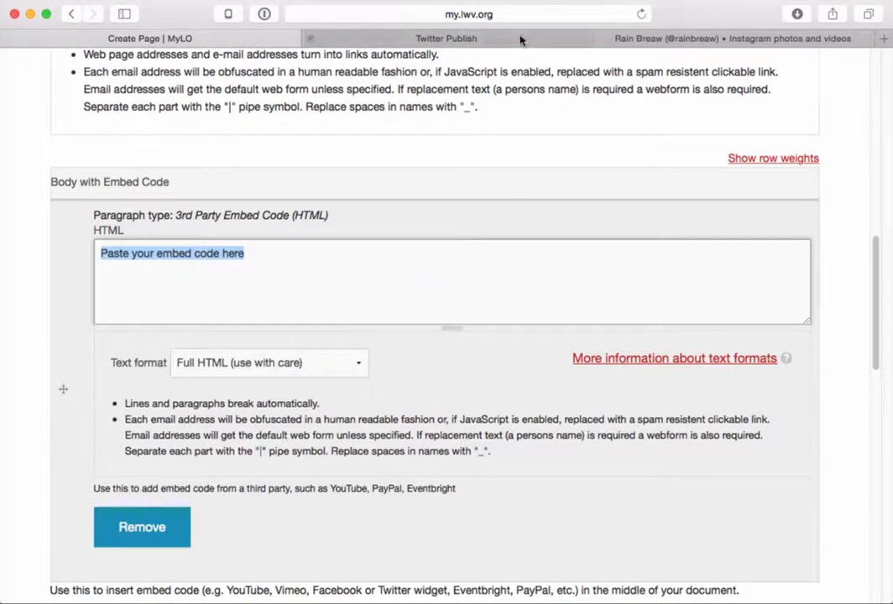
pyautogui.moveTo(519, 38)
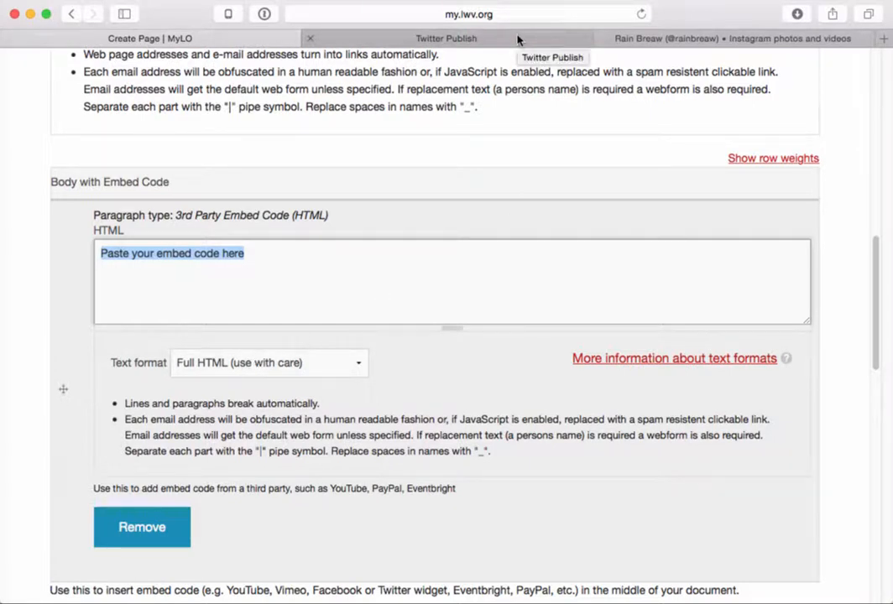
pyautogui.click(730, 39)
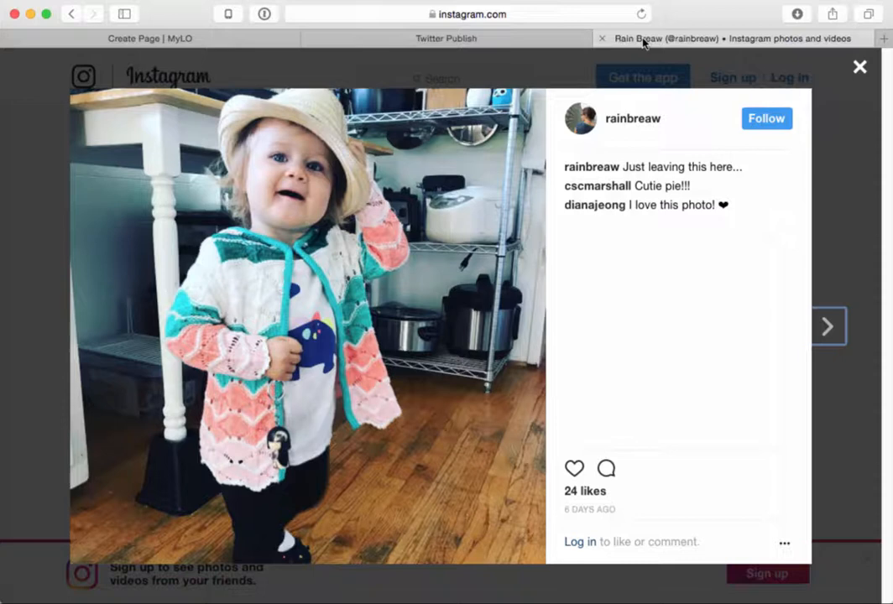
pyautogui.click(447, 37)
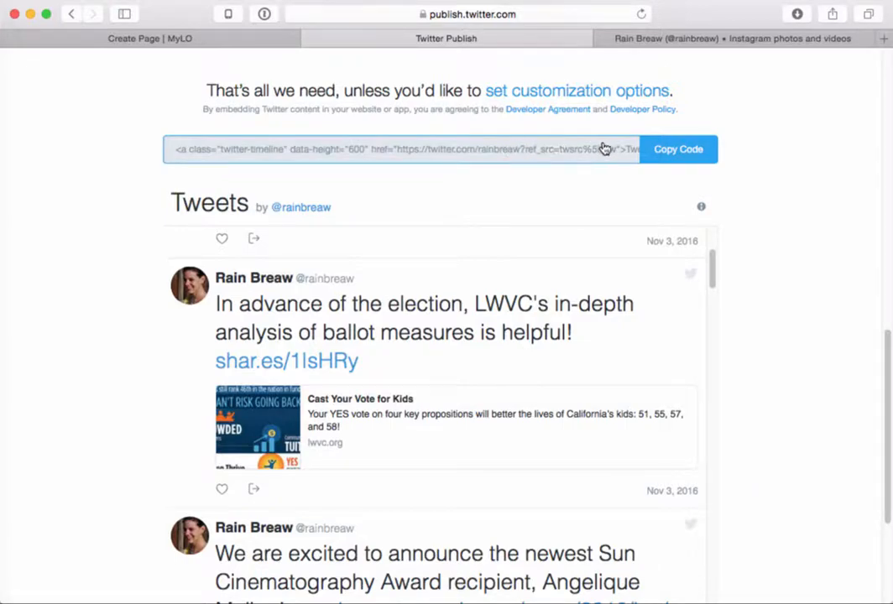
pyautogui.click(678, 147)
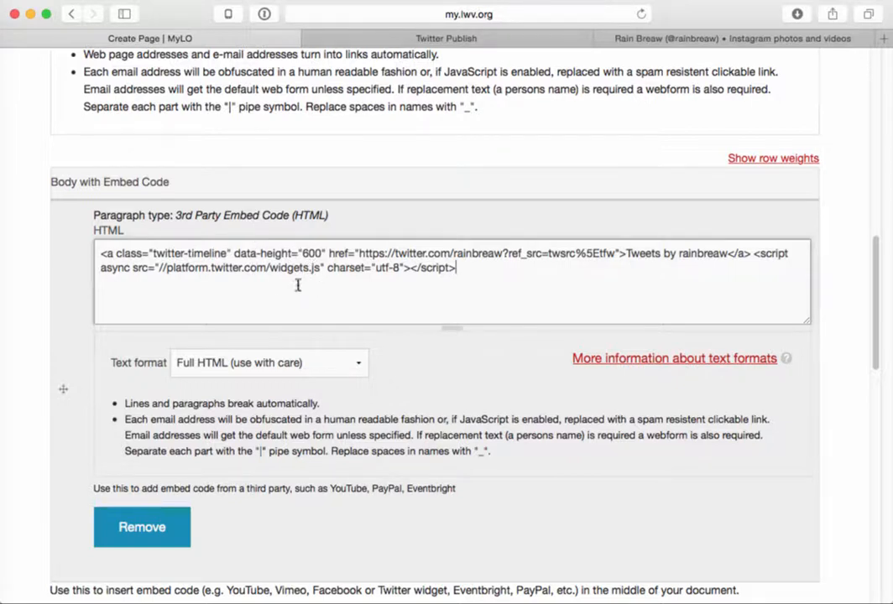
pyautogui.click(447, 39)
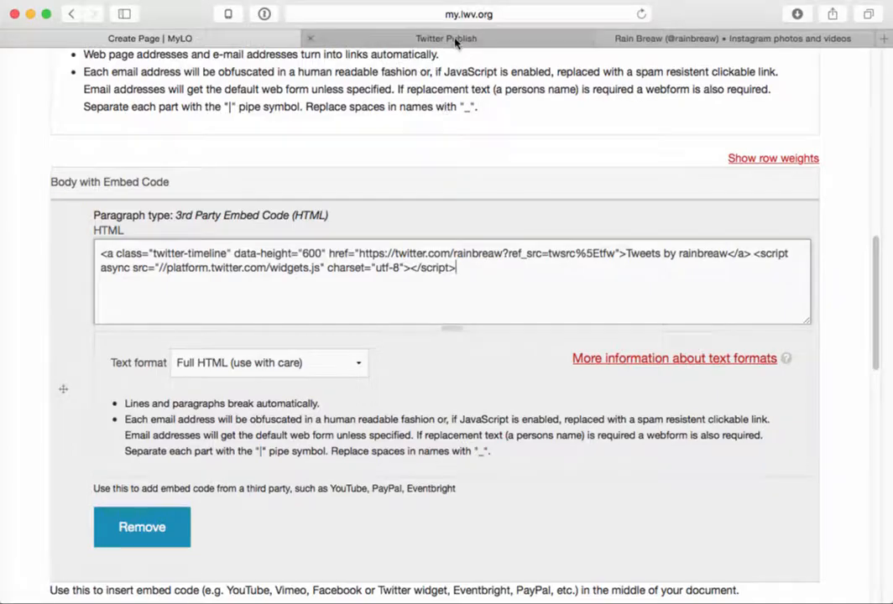
pyautogui.click(446, 37)
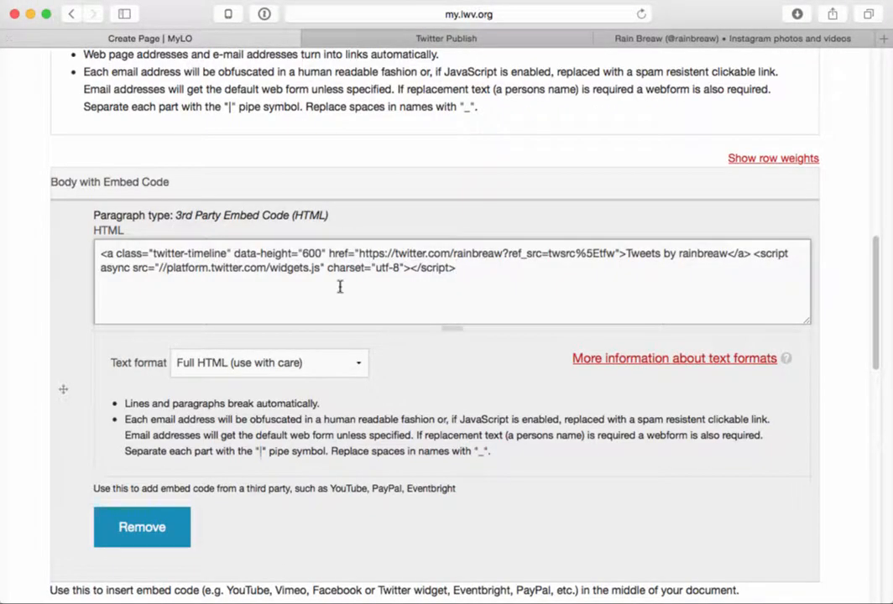
pyautogui.scroll(-3)
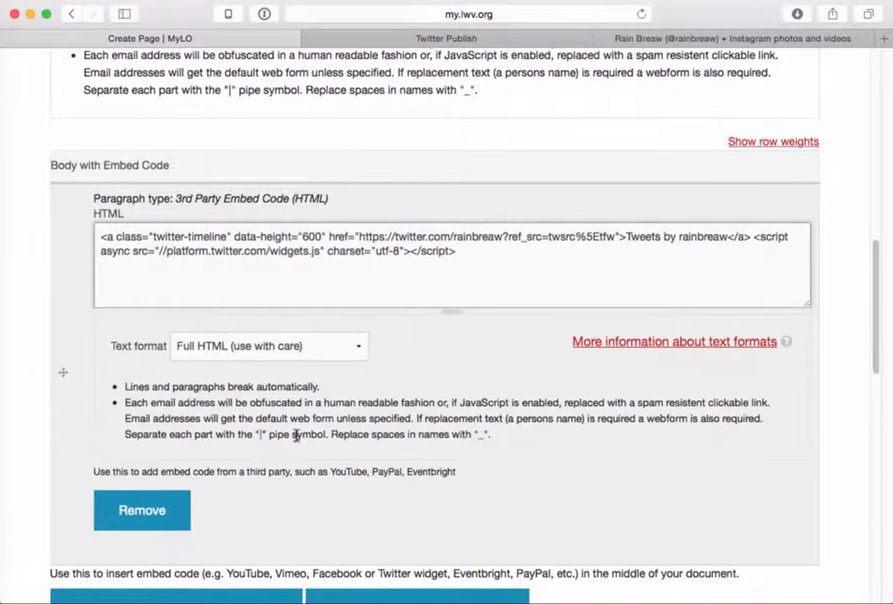
pyautogui.scroll(-3)
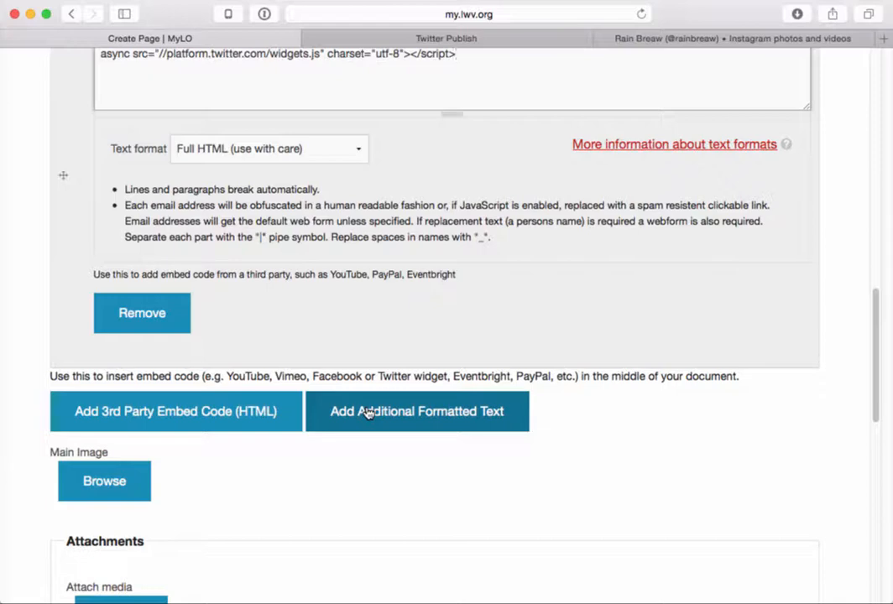
# Step: Add an Additional Formatted Text paragraph headed 'Some kind of a header here'
pyautogui.click(416, 411)
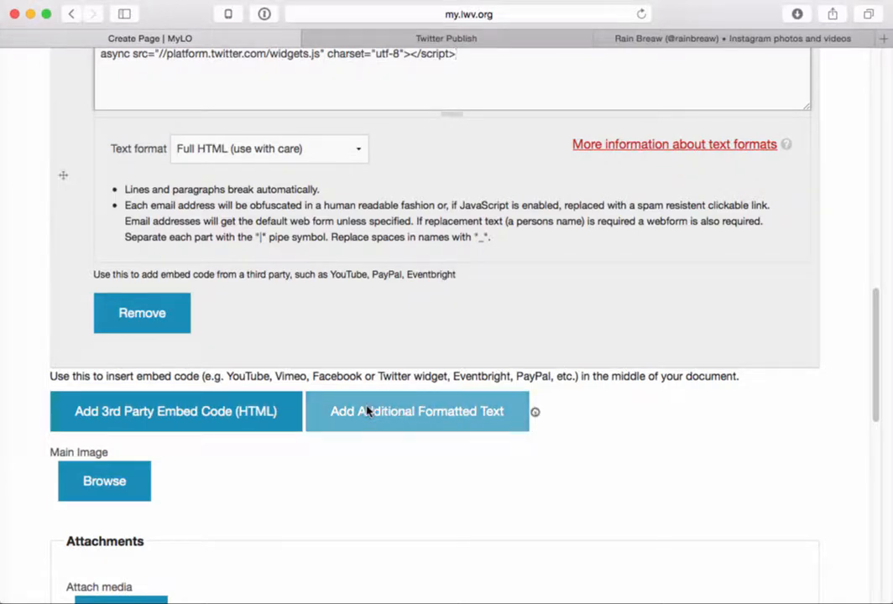
pyautogui.click(416, 411)
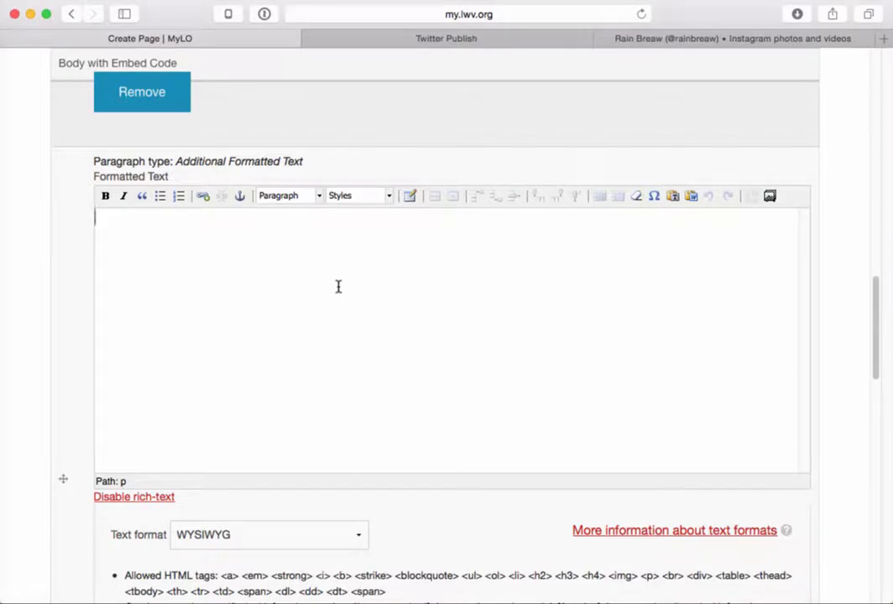
pyautogui.write('Some kind o')
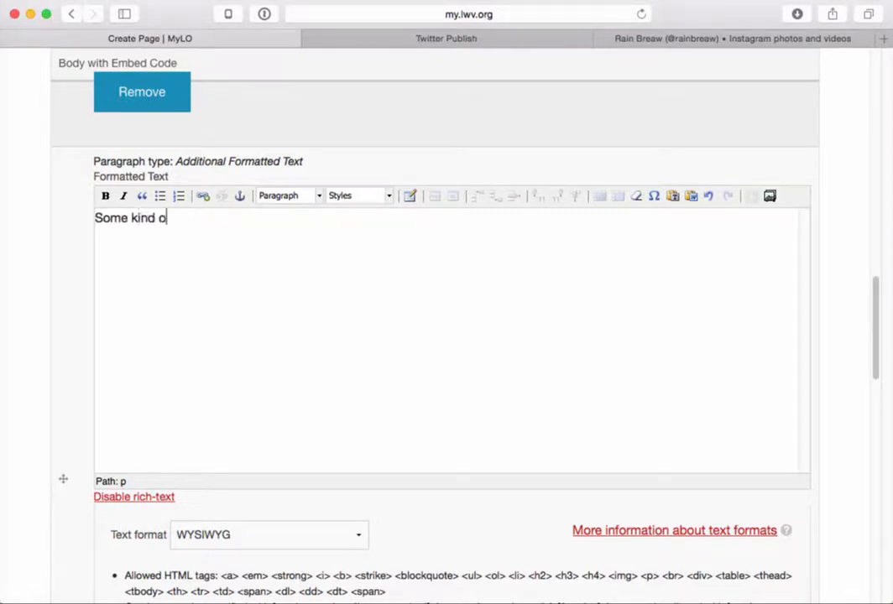
pyautogui.write('f a header here')
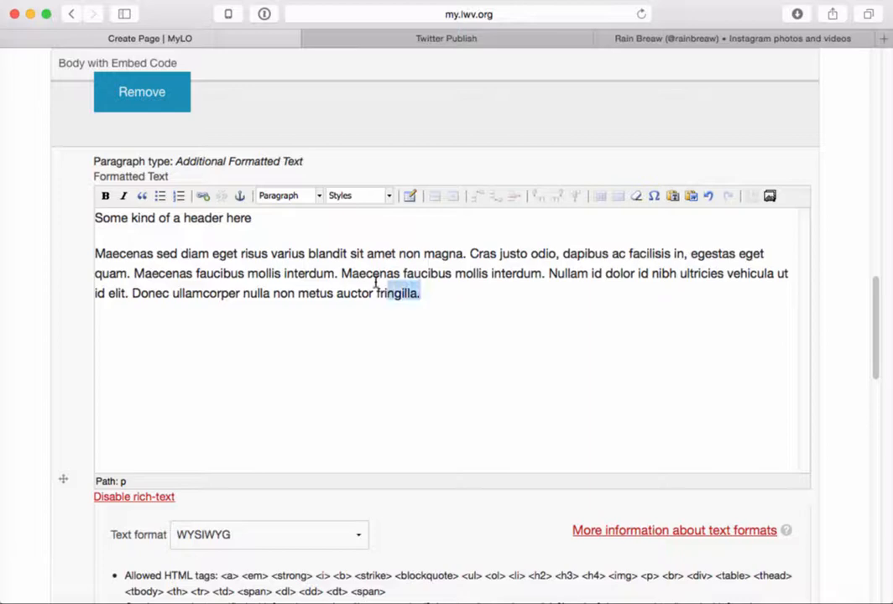
# Step: Style the lorem paragraph as a blockquote and the 'Fusce dapibus' paragraph as a Notice box
pyautogui.click(141, 194)
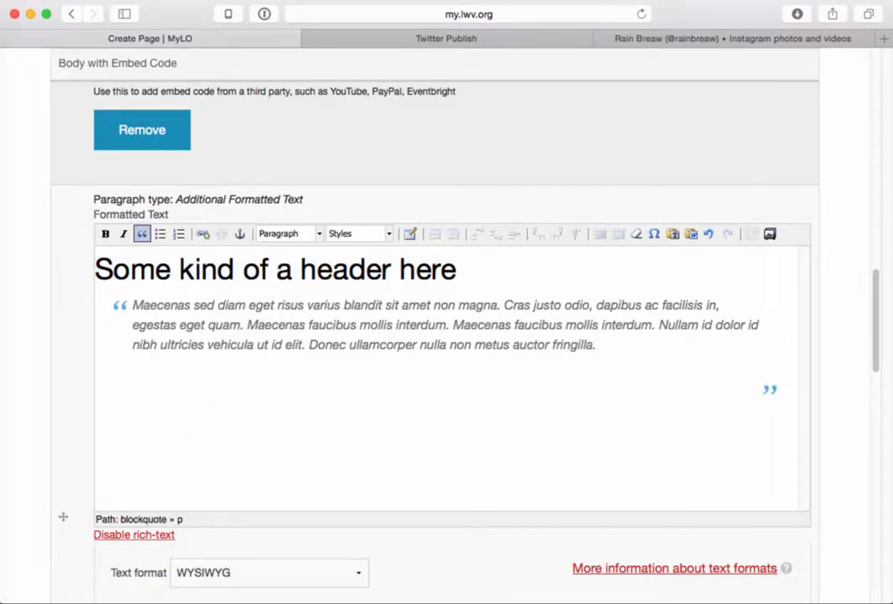
pyautogui.click(282, 394)
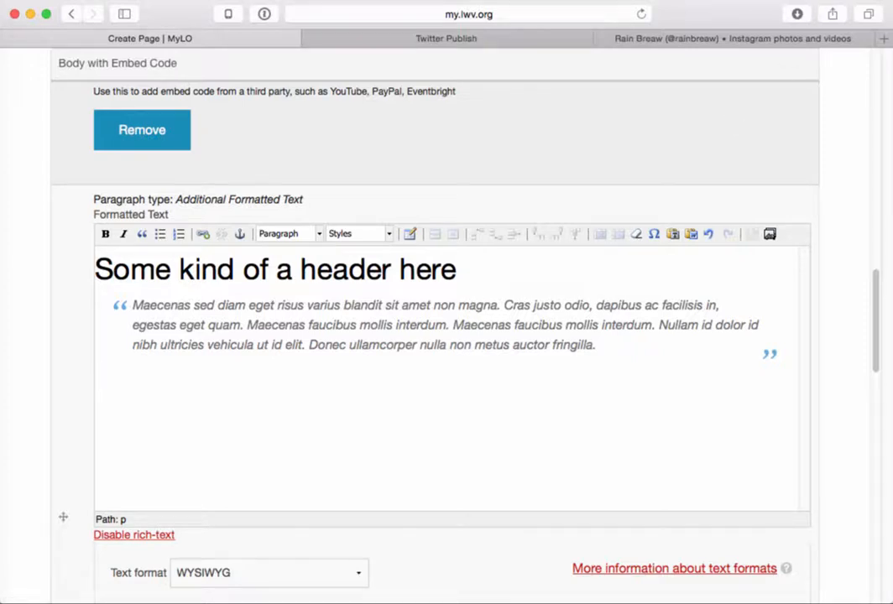
pyautogui.moveTo(336, 476)
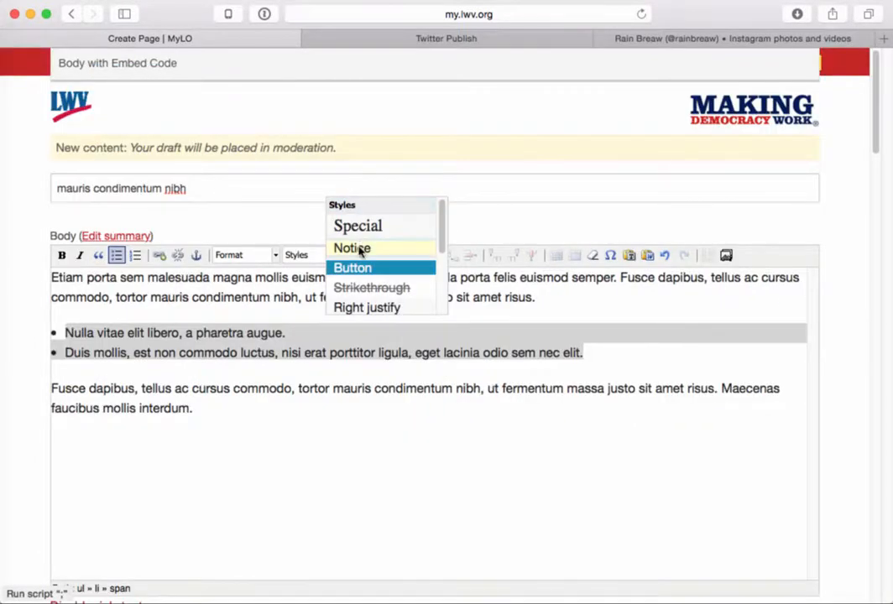
pyautogui.click(352, 248)
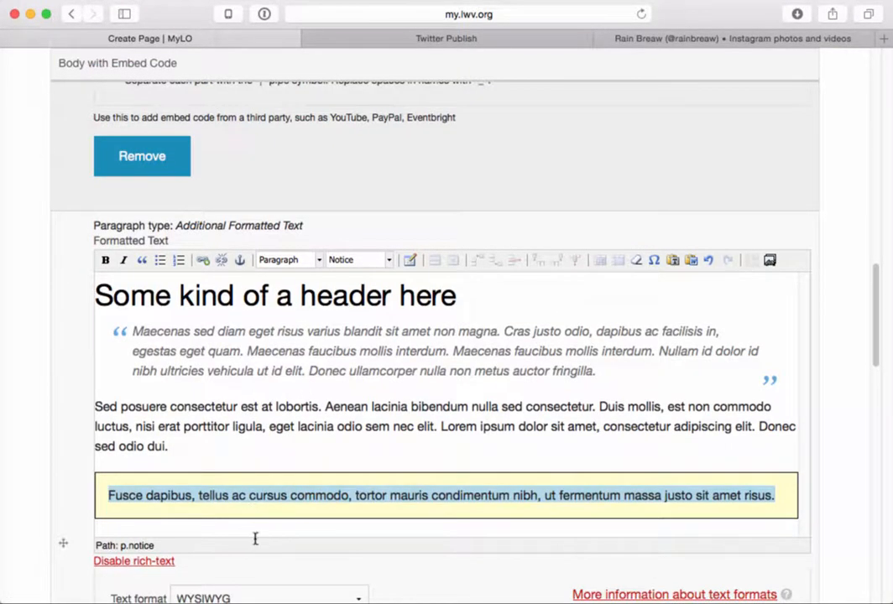
pyautogui.scroll(-3)
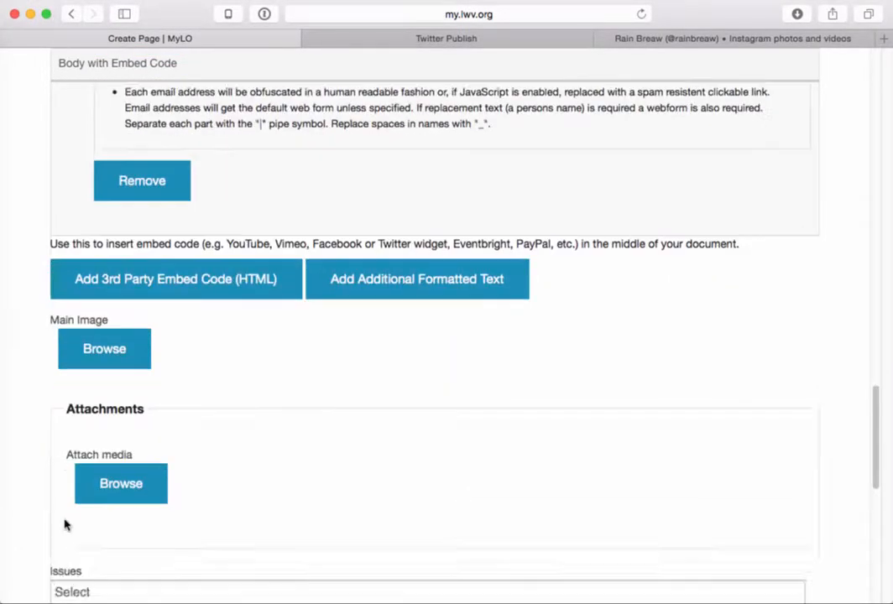
# Step: Set the moderation state to Published and save 'mauris condimentum nibh'
pyautogui.scroll(-3)
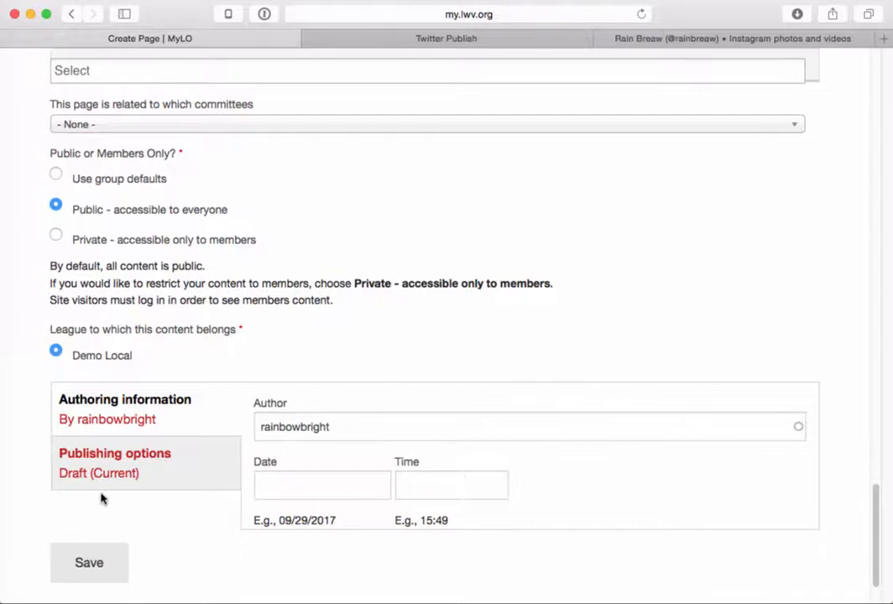
pyautogui.click(114, 453)
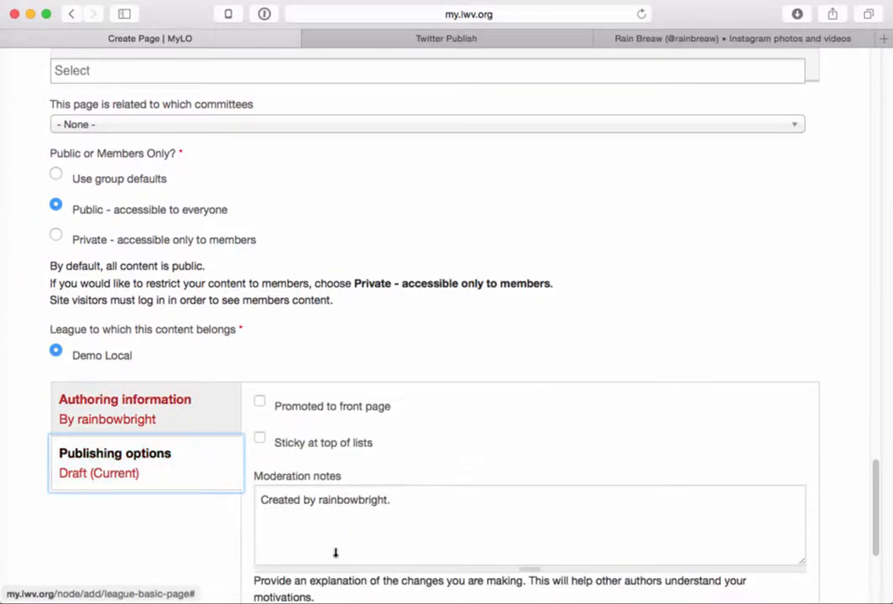
pyautogui.scroll(-3)
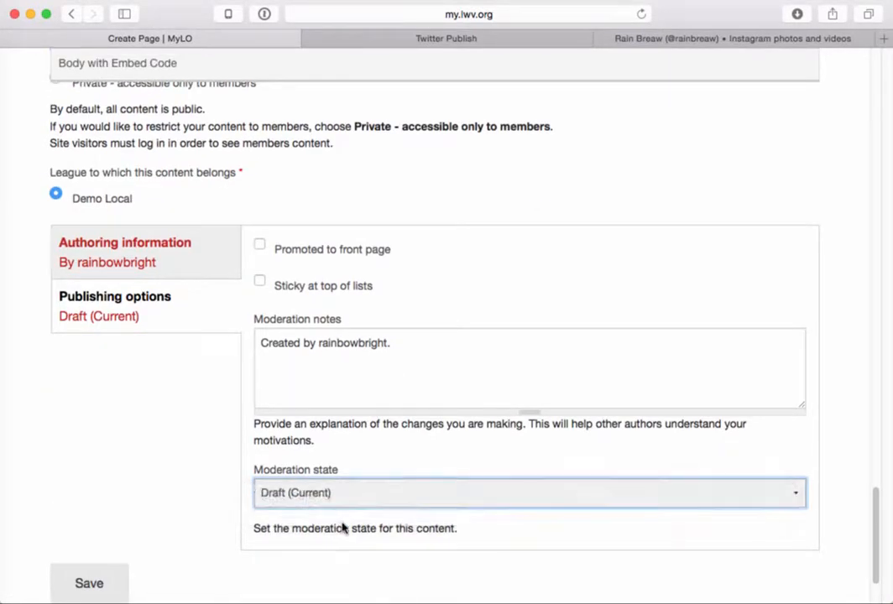
pyautogui.click(89, 584)
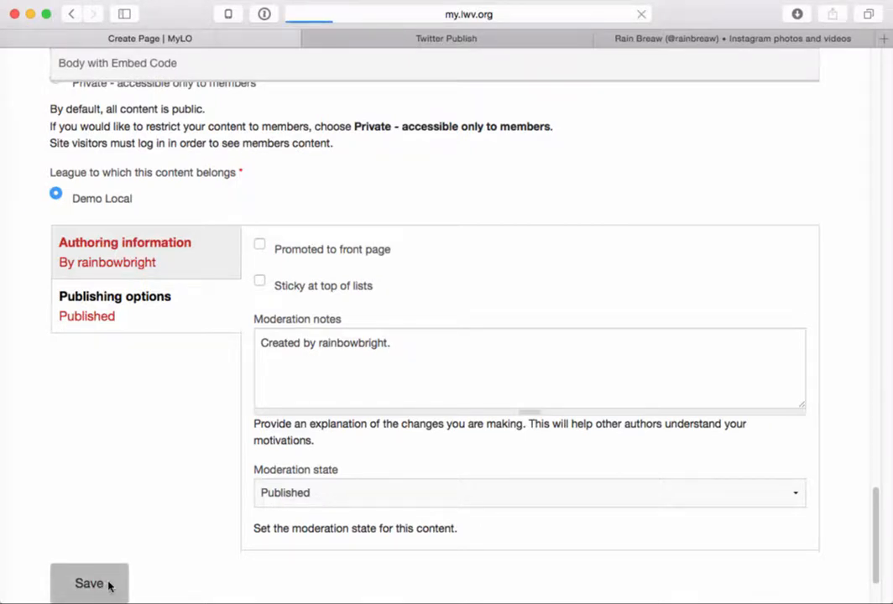
pyautogui.click(89, 584)
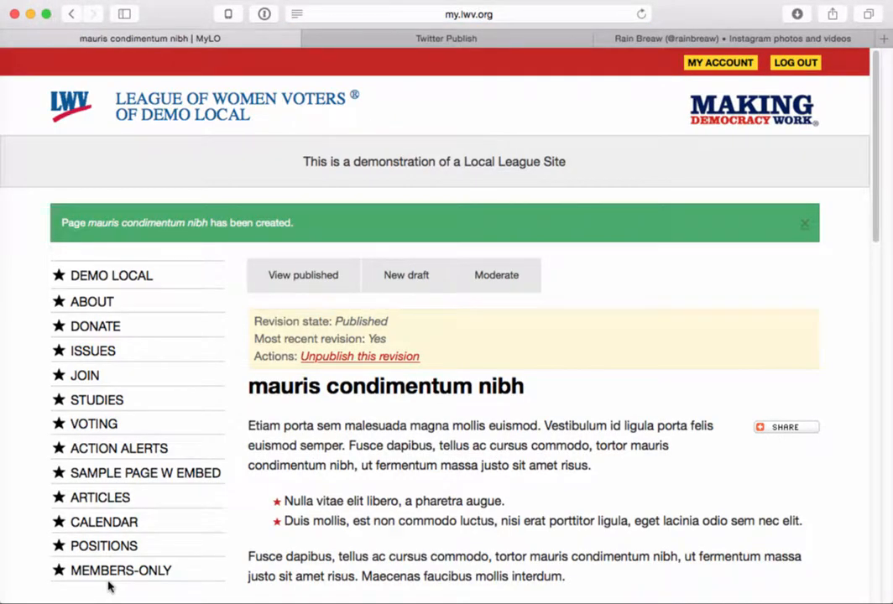
pyautogui.scroll(-3)
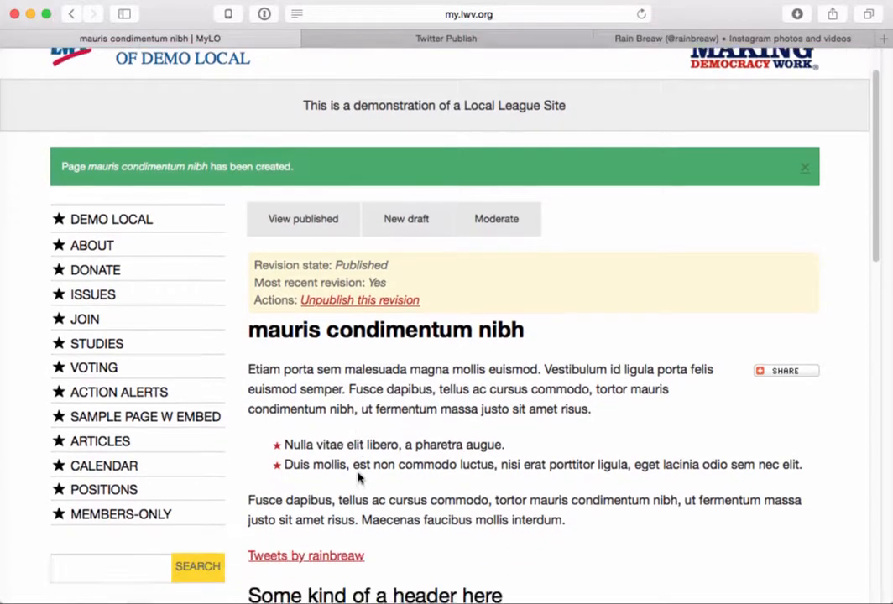
pyautogui.scroll(-3)
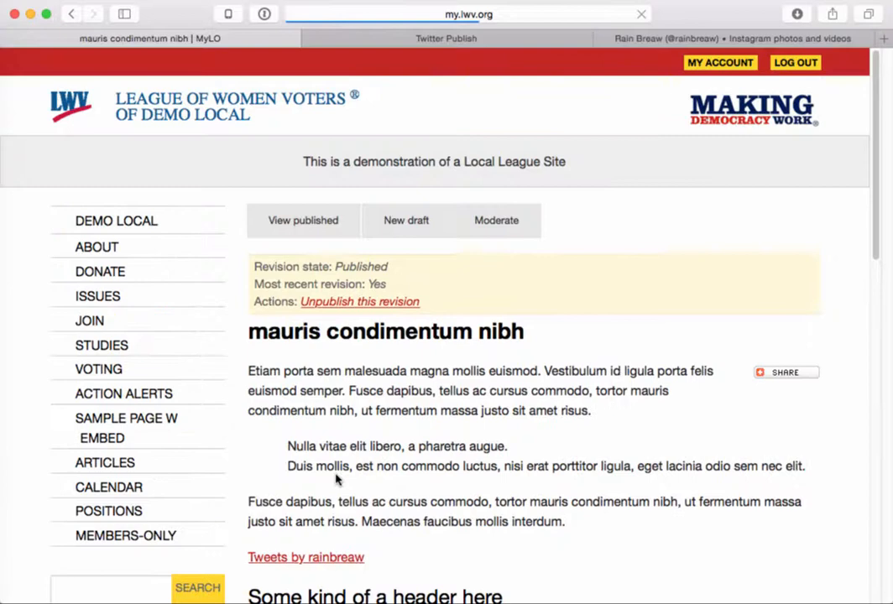
pyautogui.scroll(-3)
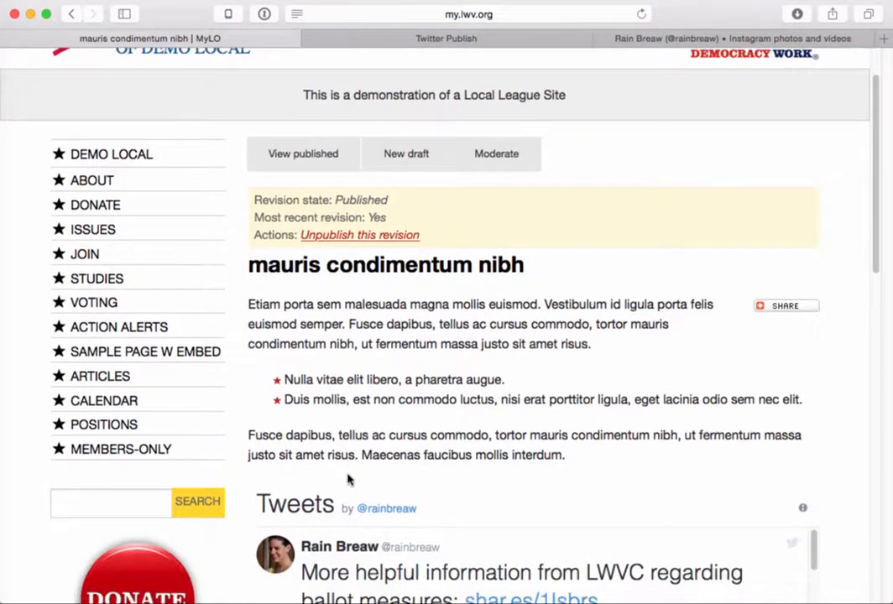
pyautogui.scroll(-3)
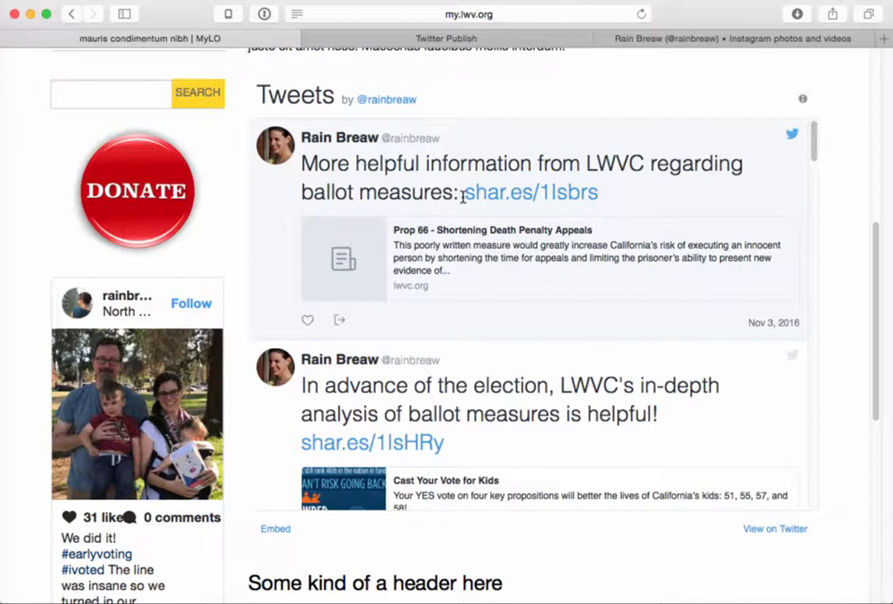
pyautogui.moveTo(749, 222)
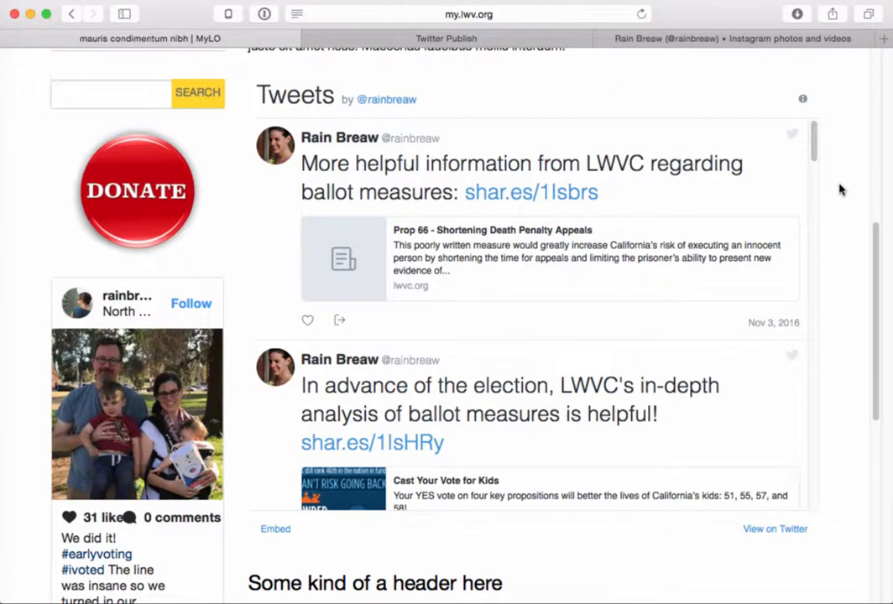
pyautogui.scroll(-3)
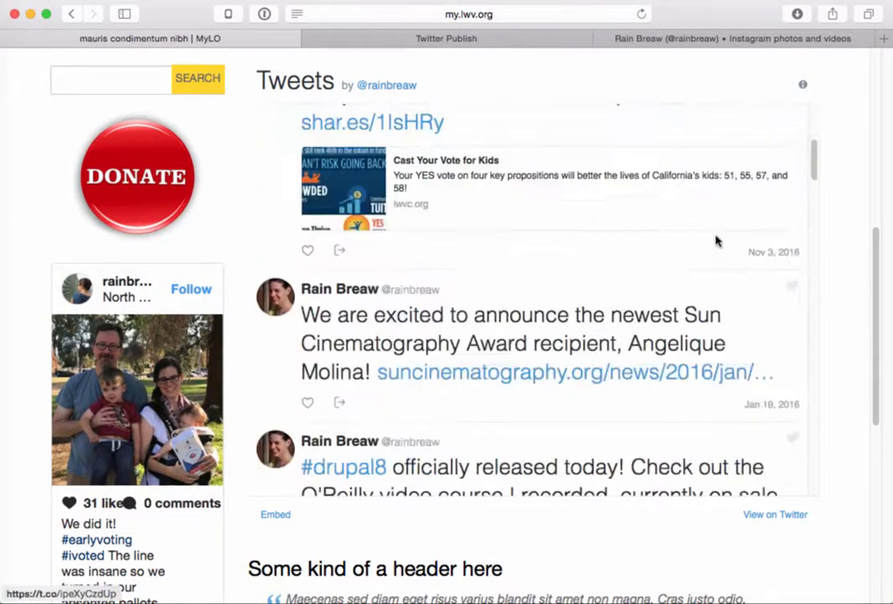
pyautogui.scroll(-3)
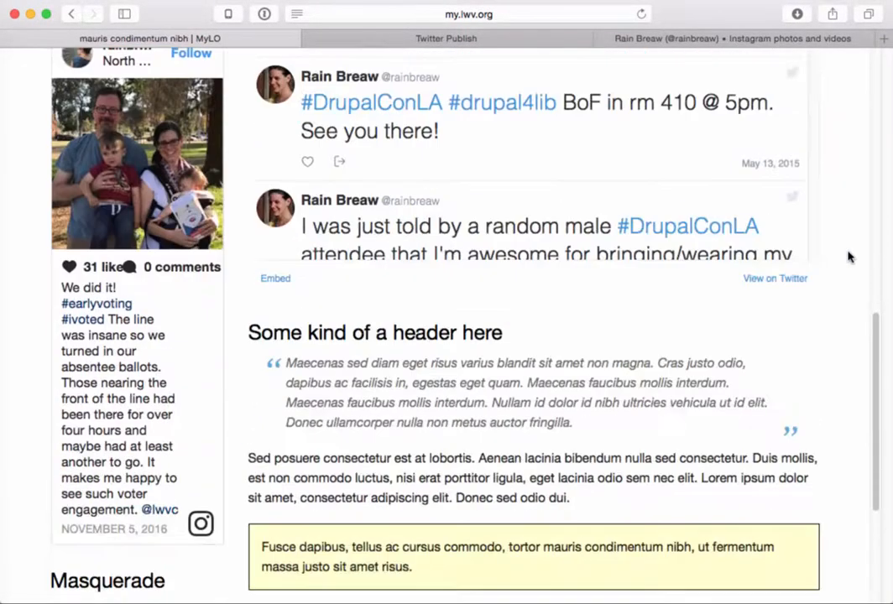
pyautogui.scroll(-3)
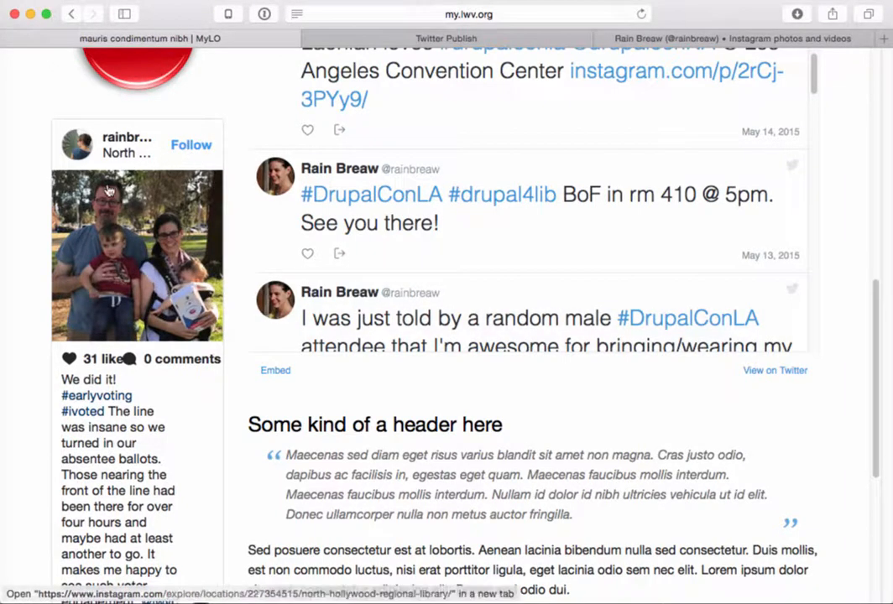
pyautogui.scroll(3)
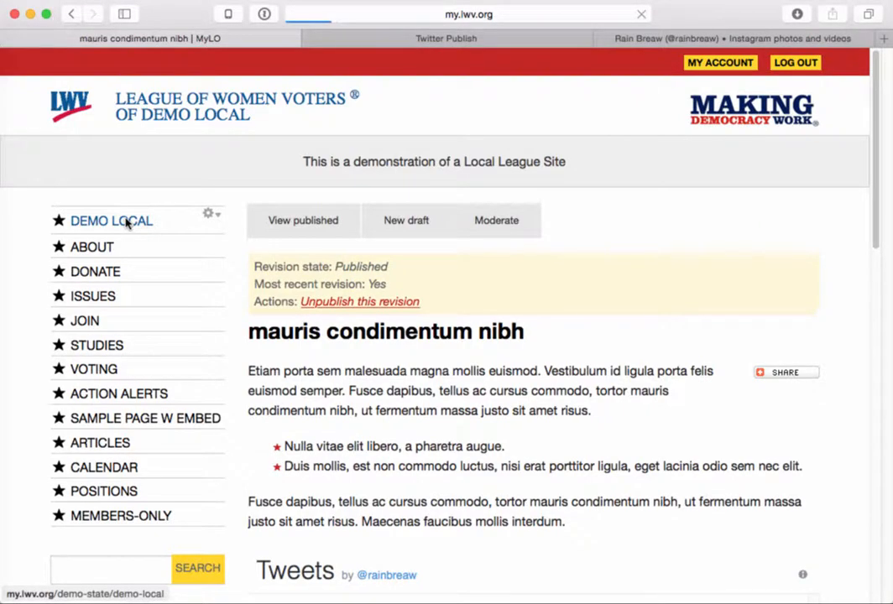
# Step: Go to the DEMO LOCAL homepage, check the video, and start a new draft
pyautogui.click(110, 220)
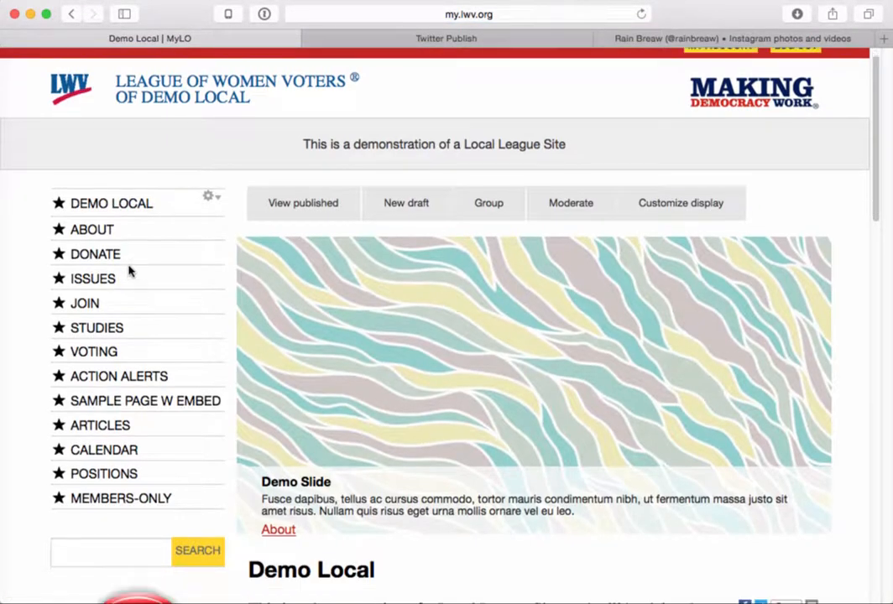
pyautogui.scroll(-3)
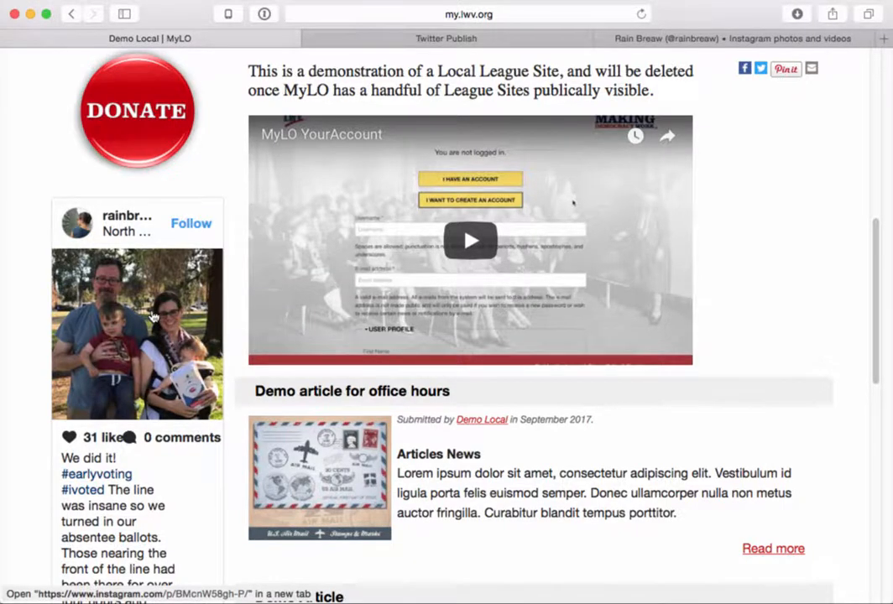
pyautogui.scroll(3)
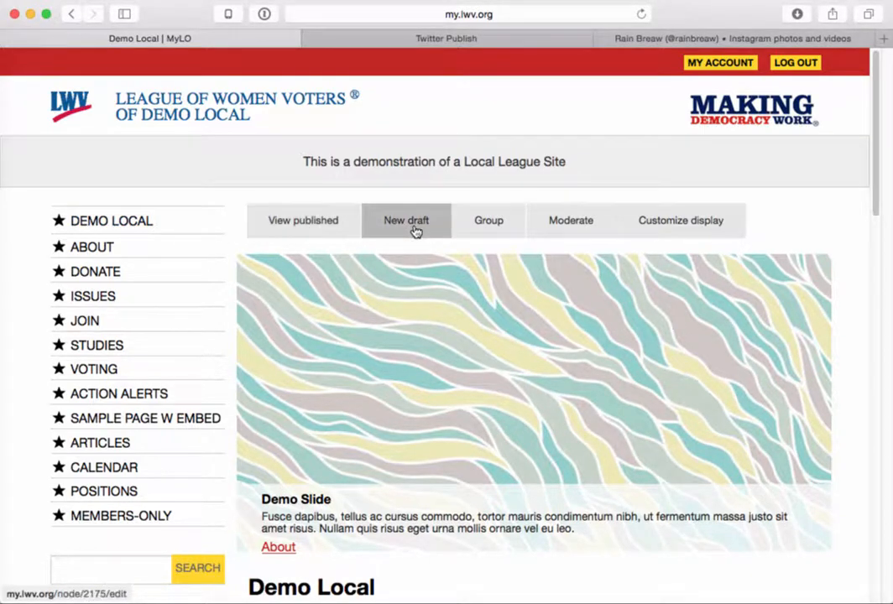
pyautogui.click(407, 220)
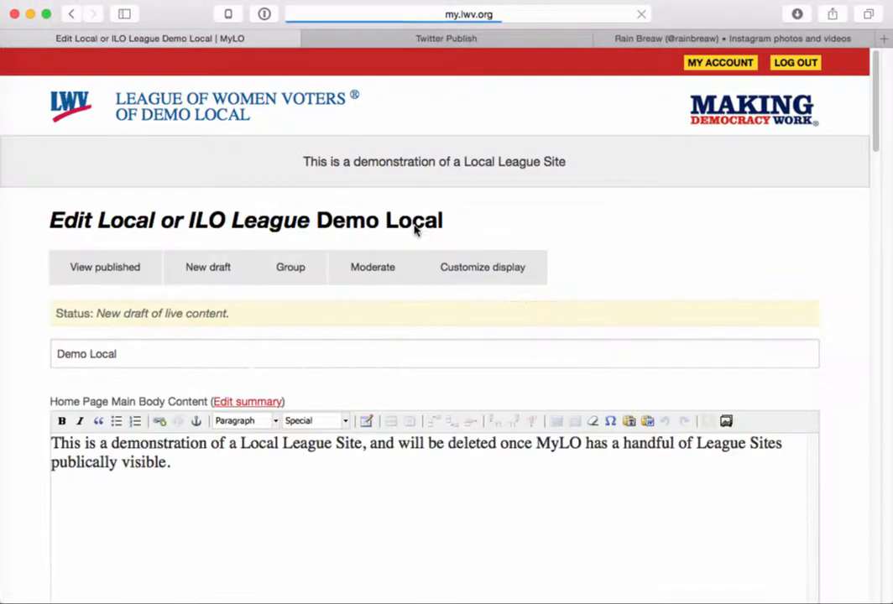
# Step: Expand the Sidebar Content section and reveal its existing Instagram post embed code
pyautogui.scroll(-3)
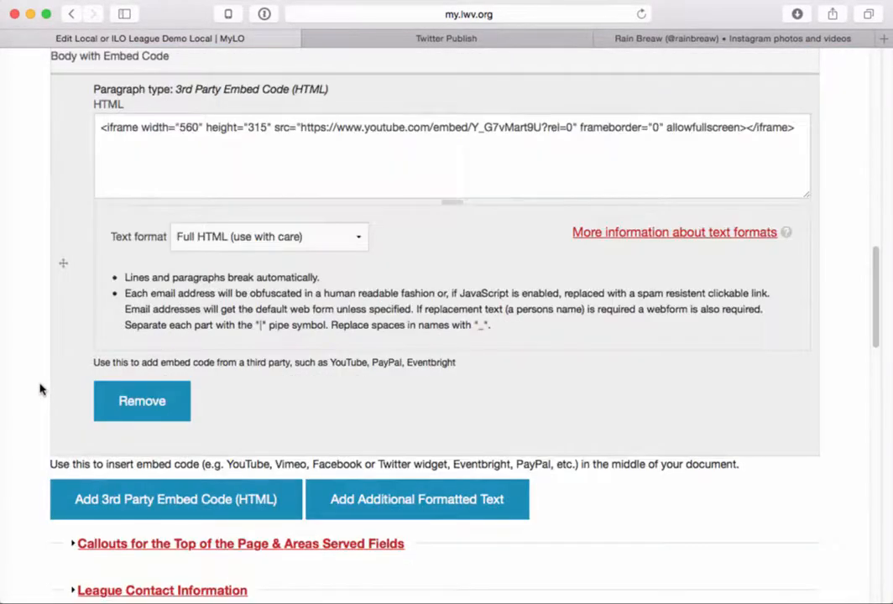
pyautogui.scroll(-3)
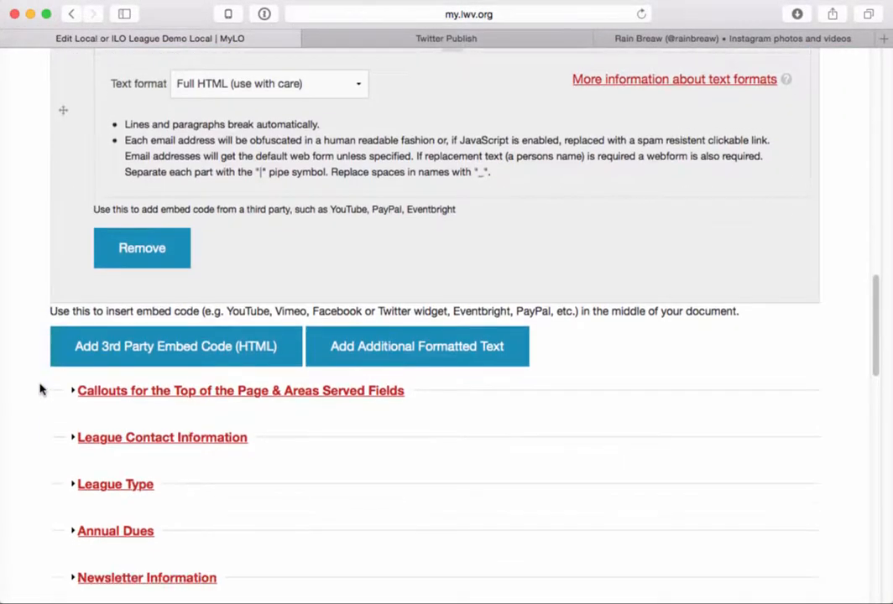
pyautogui.scroll(-3)
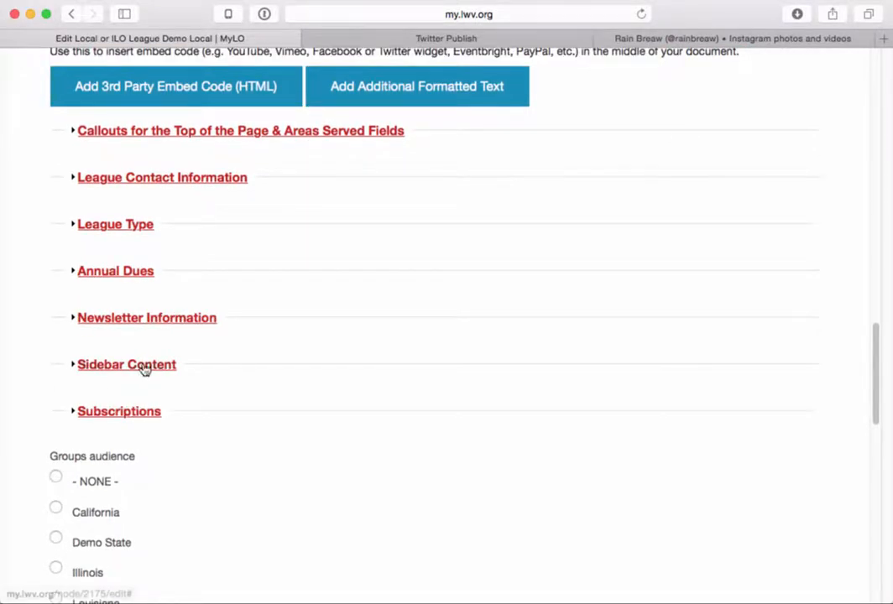
pyautogui.doubleClick(126, 364)
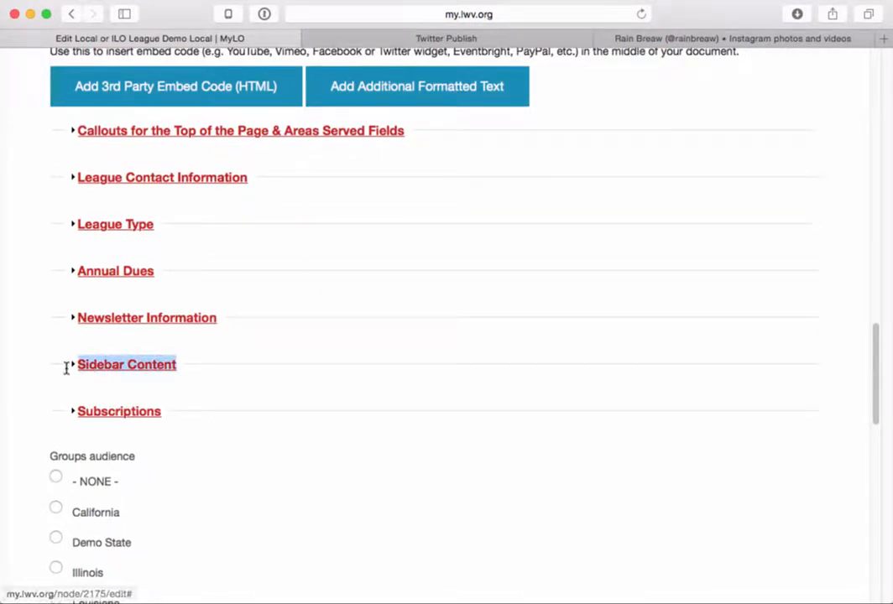
pyautogui.click(127, 365)
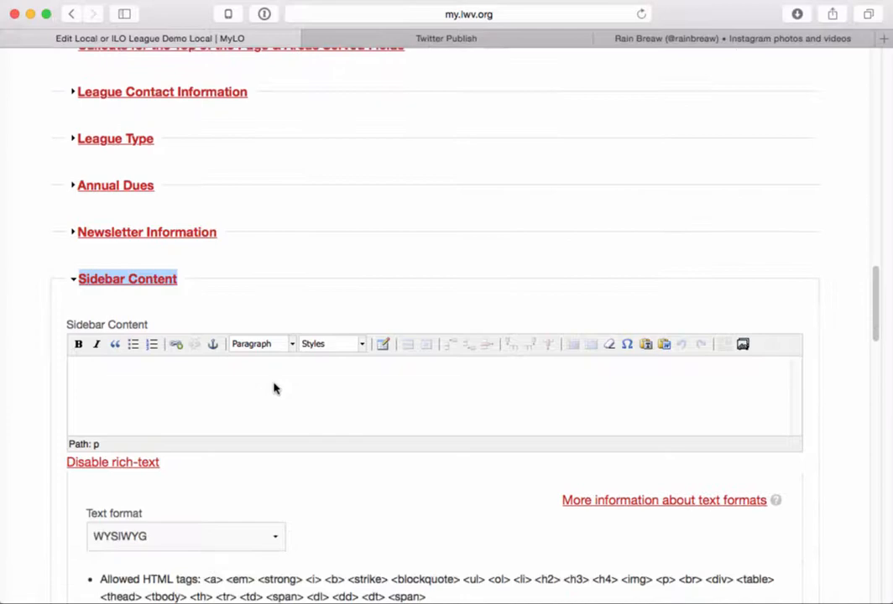
pyautogui.scroll(-3)
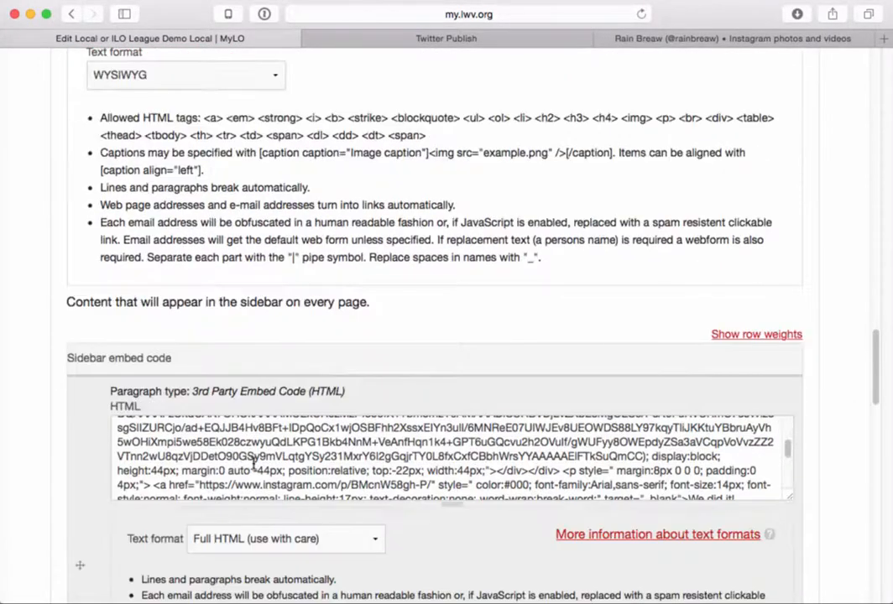
pyautogui.scroll(-3)
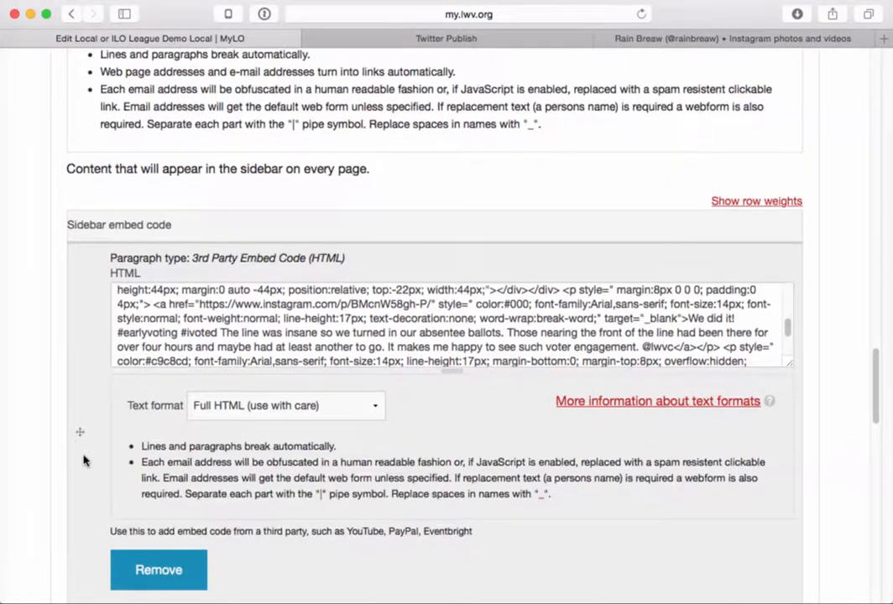
pyautogui.scroll(-3)
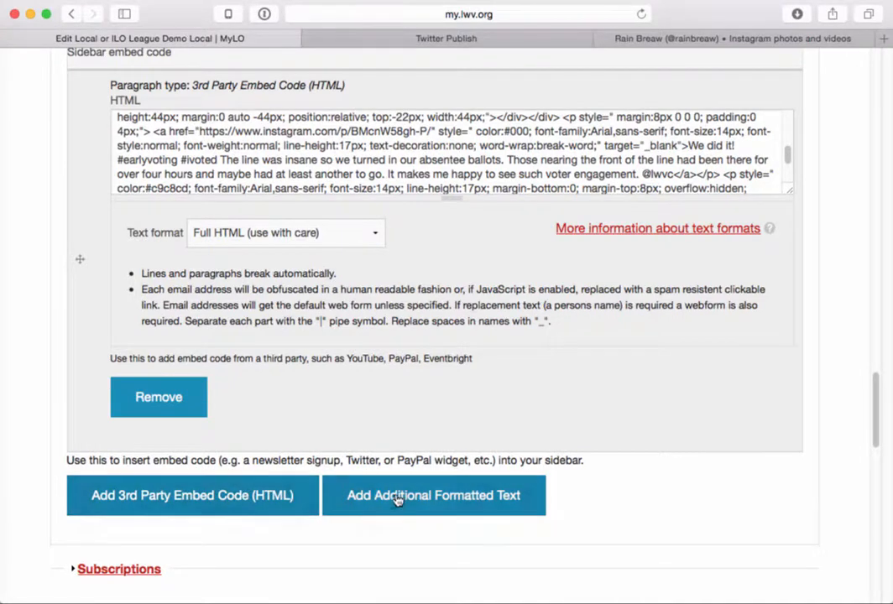
pyautogui.scroll(-3)
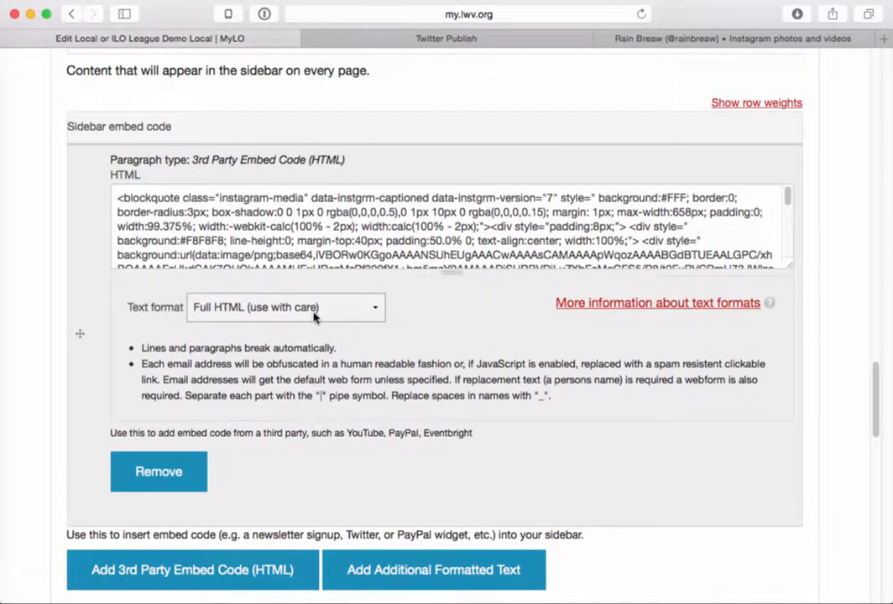
pyautogui.moveTo(345, 315)
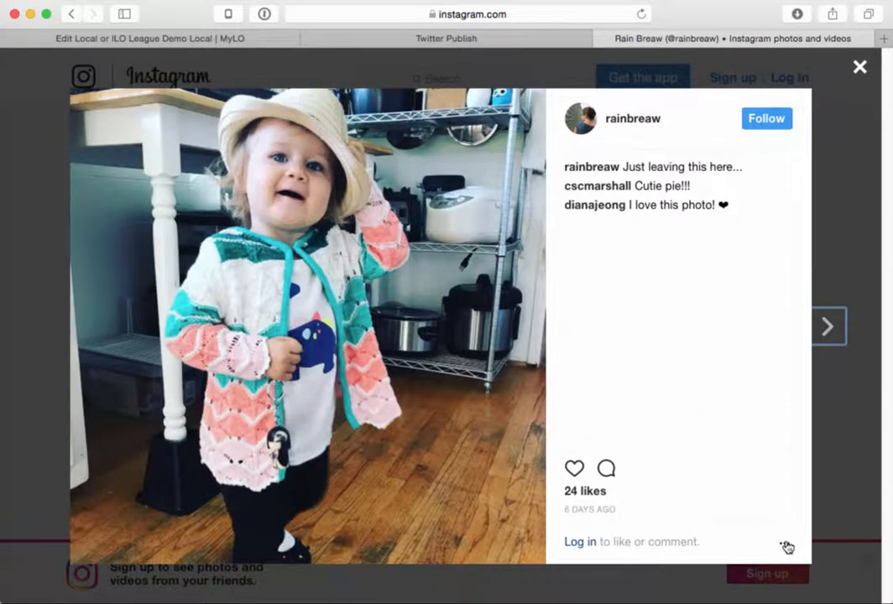
# Step: Copy the embed code for the rainbreaw sun-hat toddler post and close the overlay
pyautogui.click(785, 543)
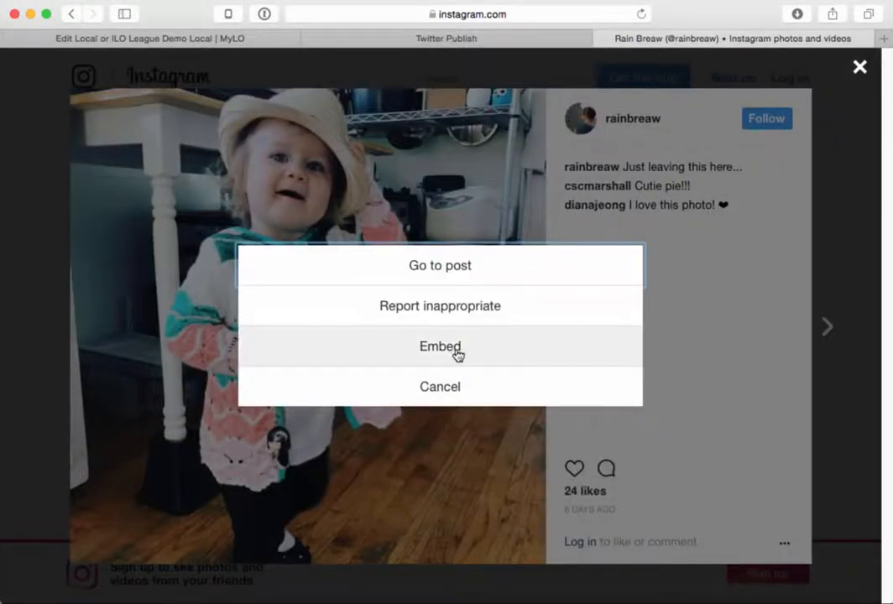
pyautogui.click(440, 345)
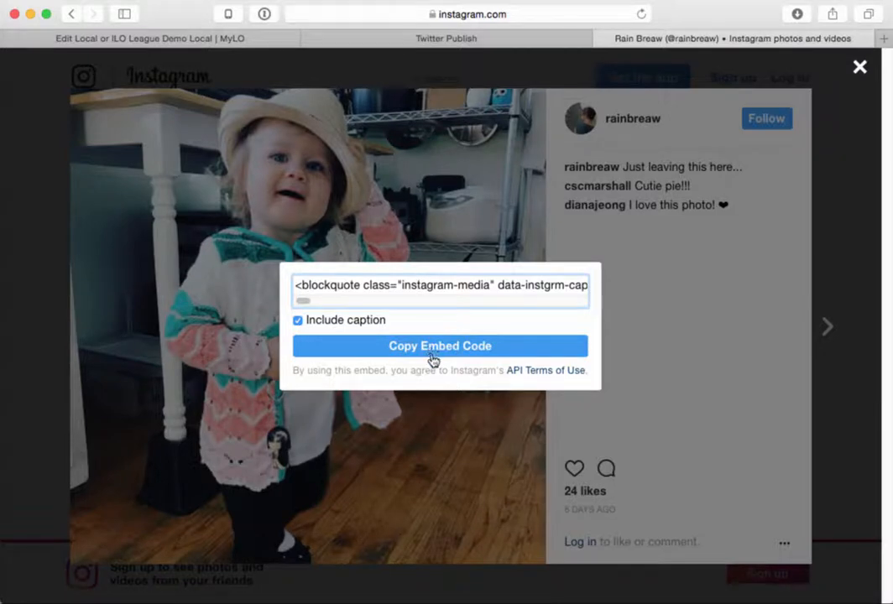
pyautogui.click(439, 346)
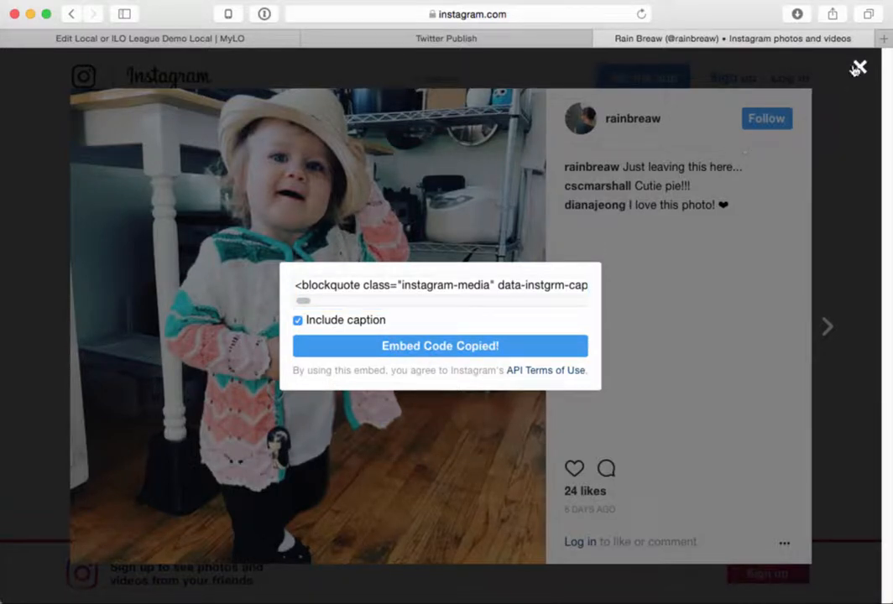
pyautogui.click(858, 67)
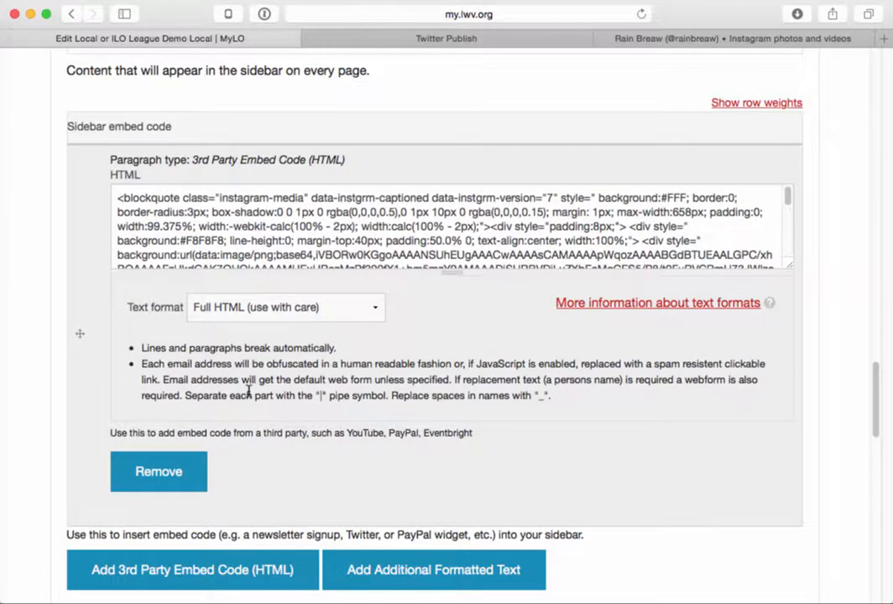
# Step: Add a second sidebar 3rd Party Embed Code block holding the pasted Instagram code
pyautogui.click(191, 571)
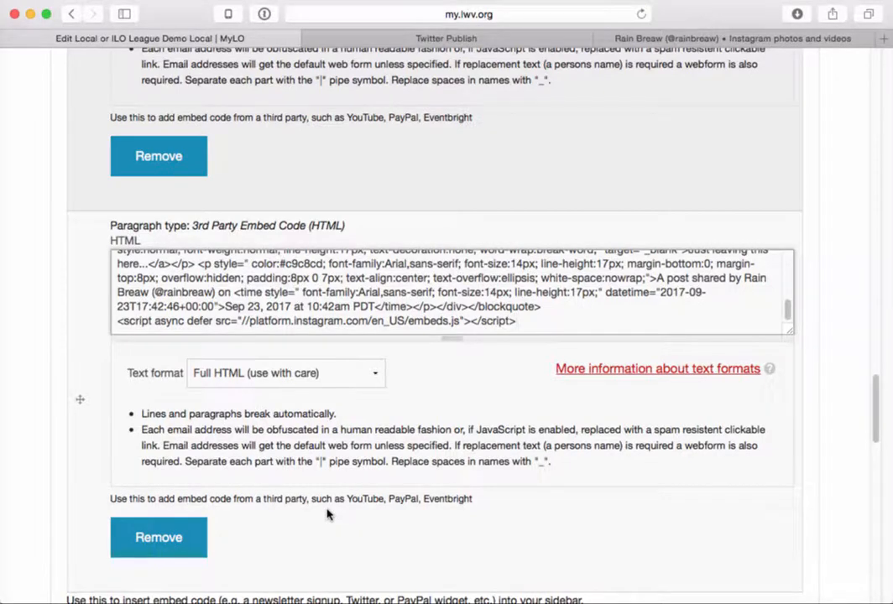
pyautogui.scroll(-3)
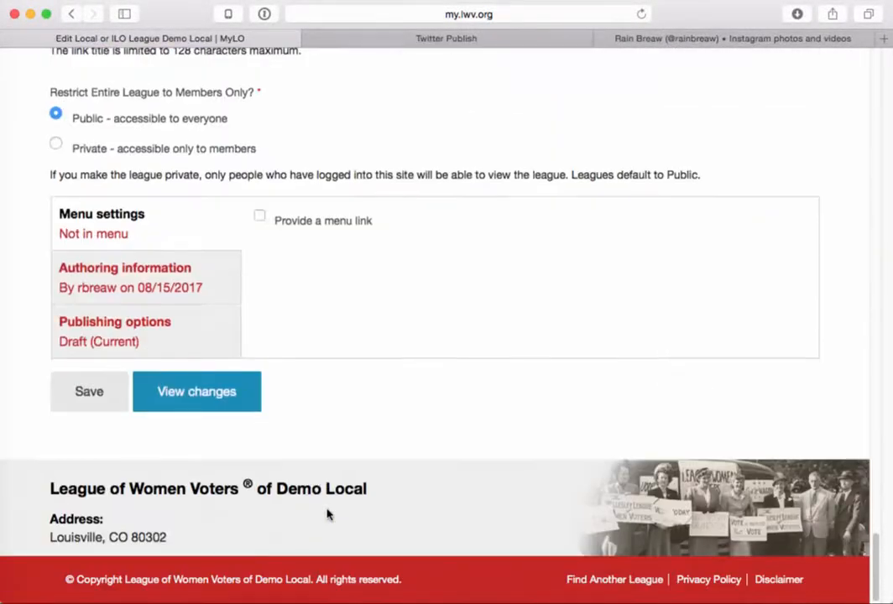
# Step: Set the homepage's moderation state to Published and save it
pyautogui.click(114, 323)
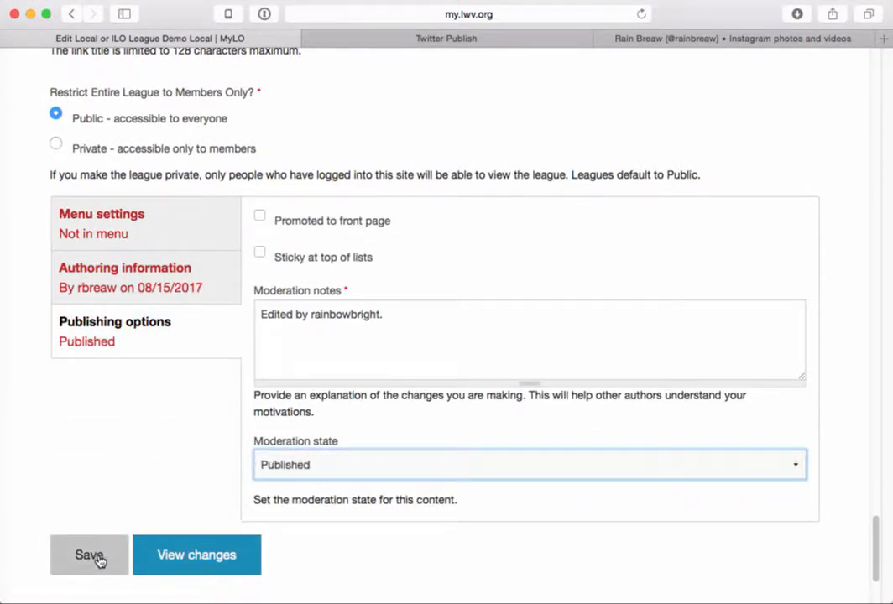
pyautogui.click(89, 554)
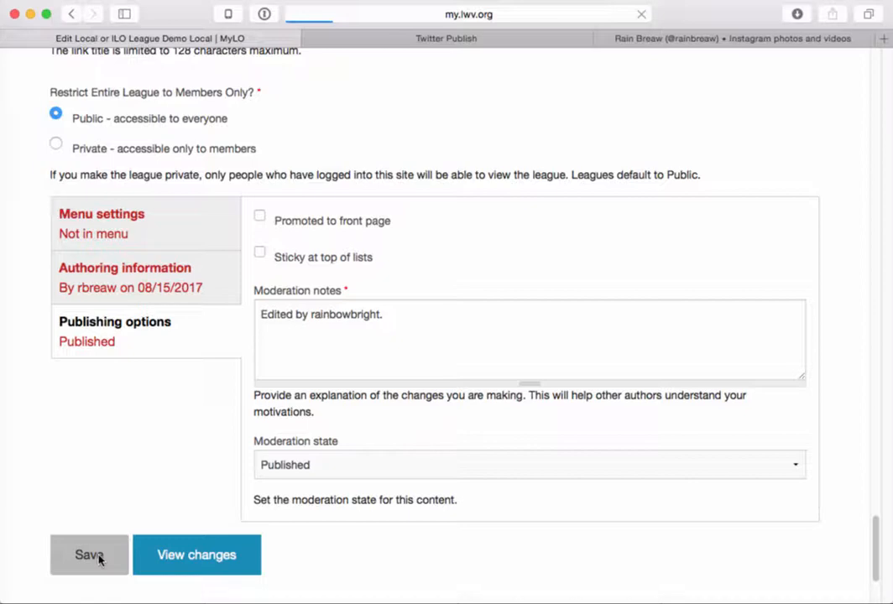
pyautogui.click(89, 554)
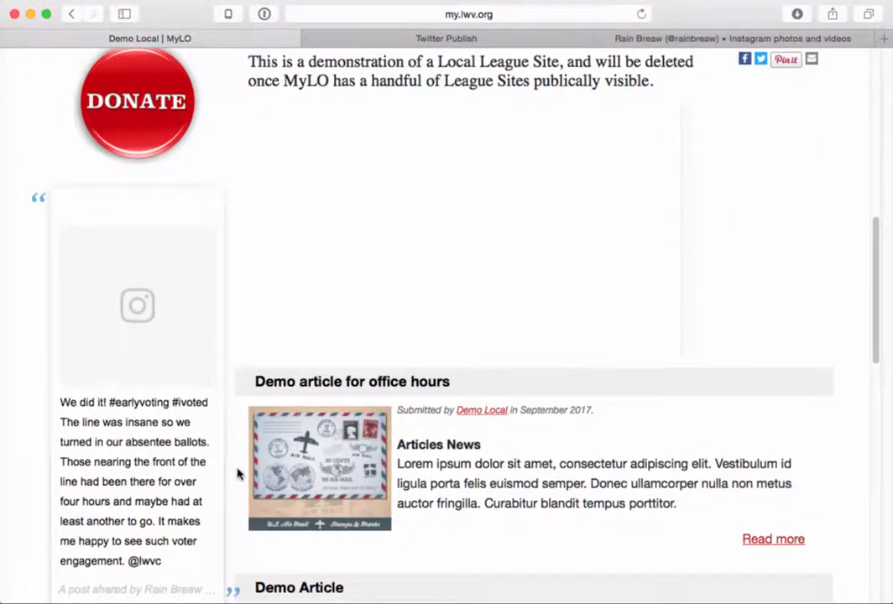
pyautogui.scroll(-3)
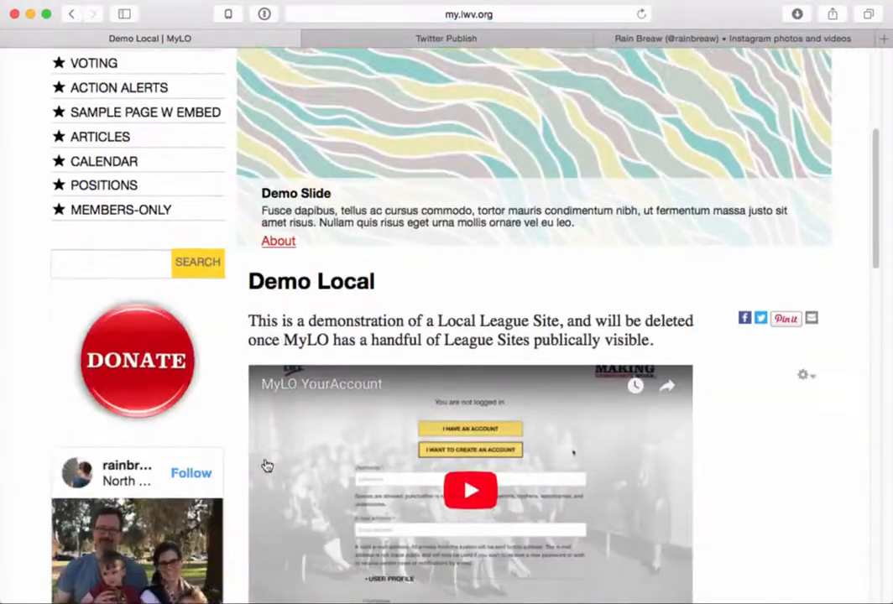
pyautogui.scroll(-3)
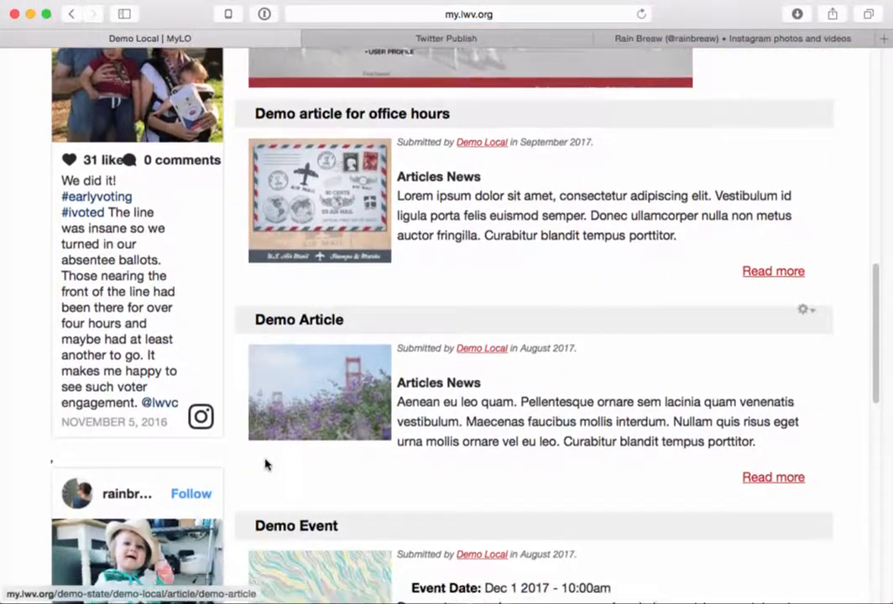
pyautogui.scroll(-3)
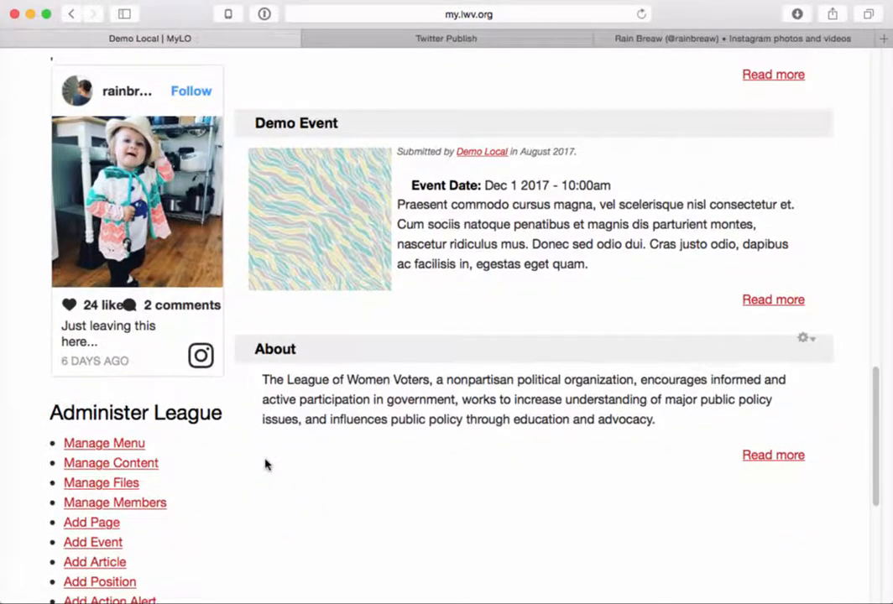
pyautogui.scroll(-3)
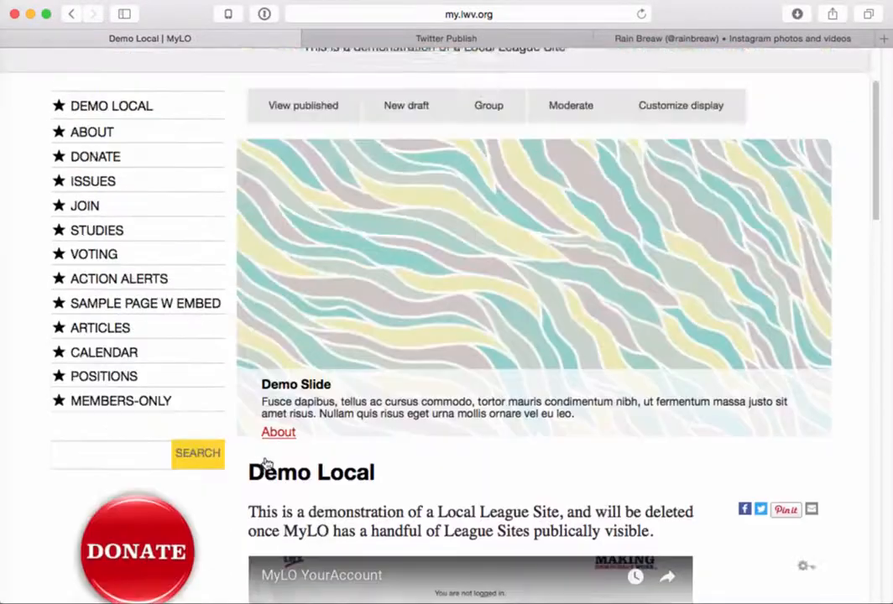
pyautogui.scroll(3)
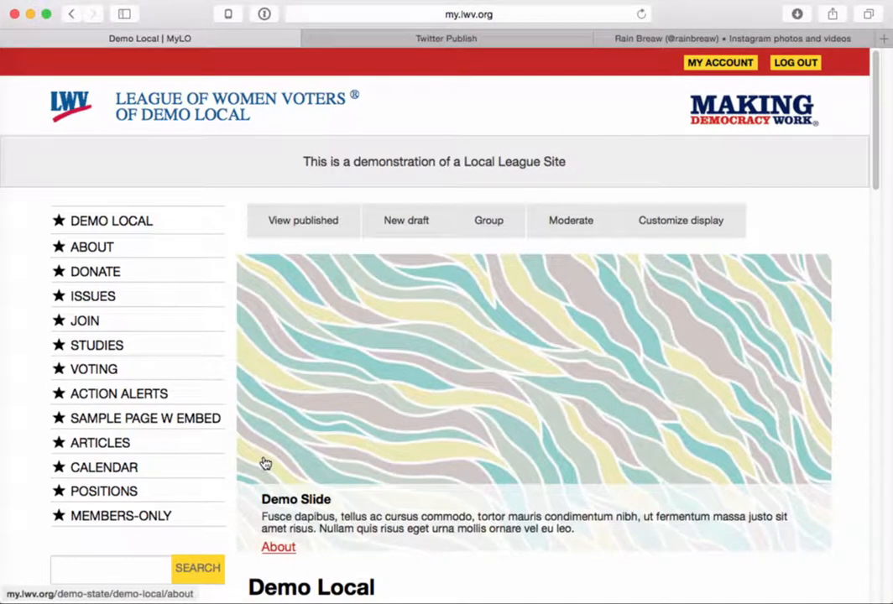
pyautogui.scroll(-3)
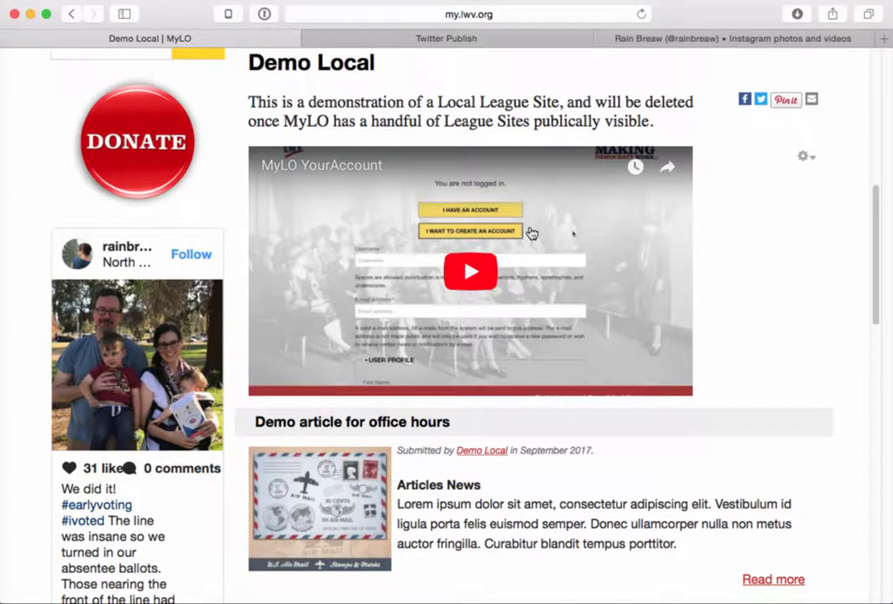
pyautogui.scroll(-3)
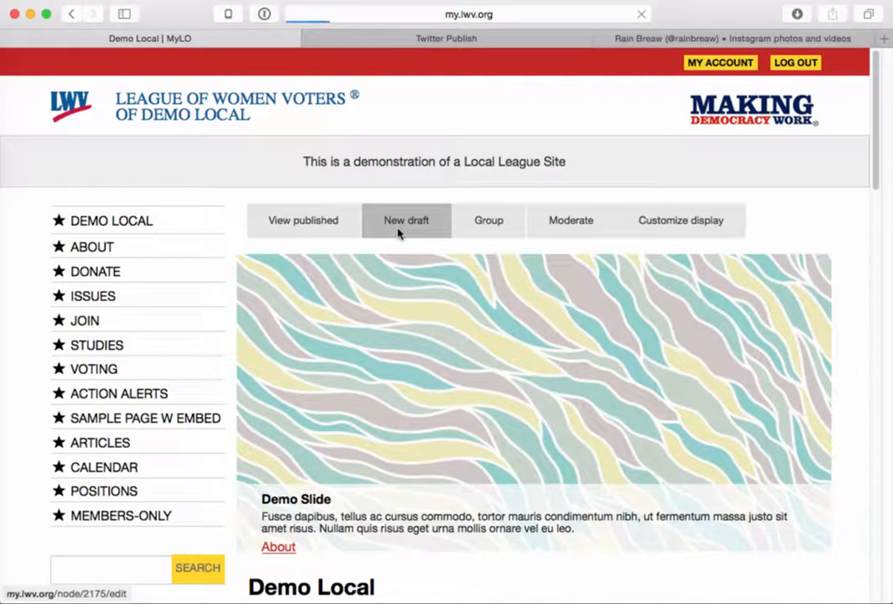
# Step: Start a new homepage draft and expand its Sidebar Content section
pyautogui.click(406, 220)
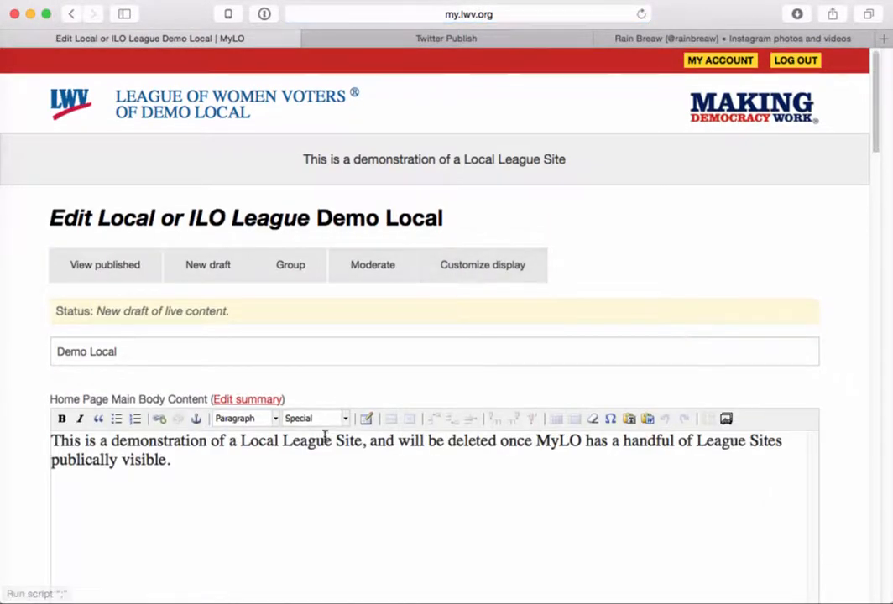
pyautogui.scroll(-3)
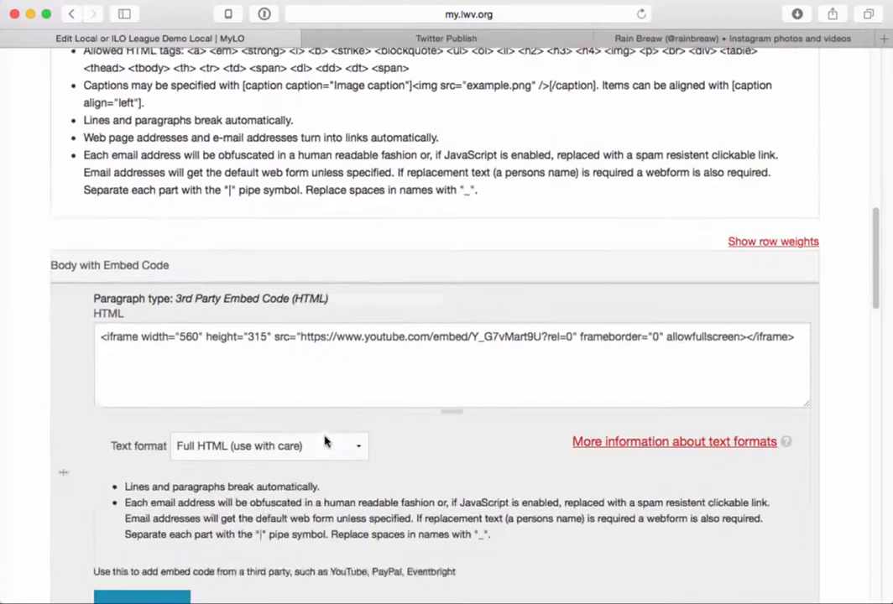
pyautogui.scroll(-3)
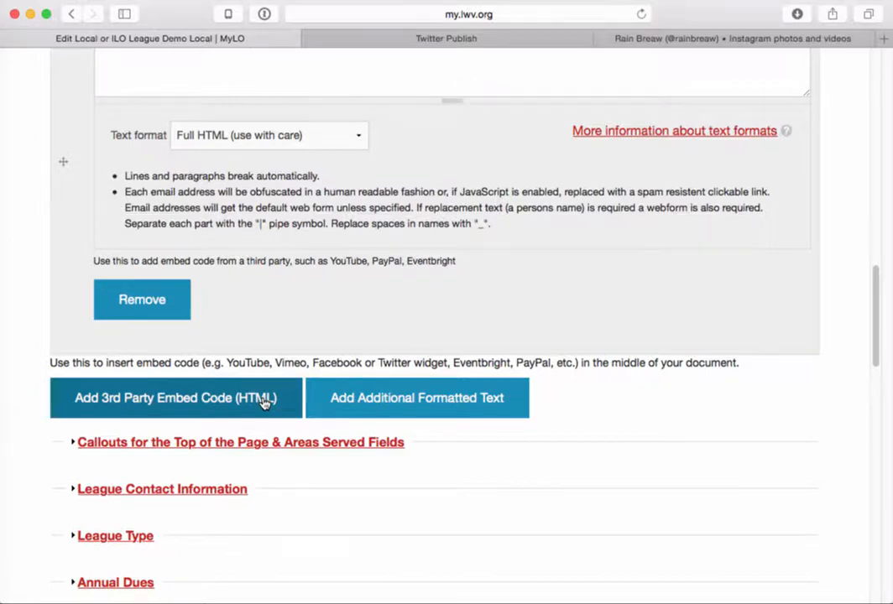
pyautogui.scroll(-3)
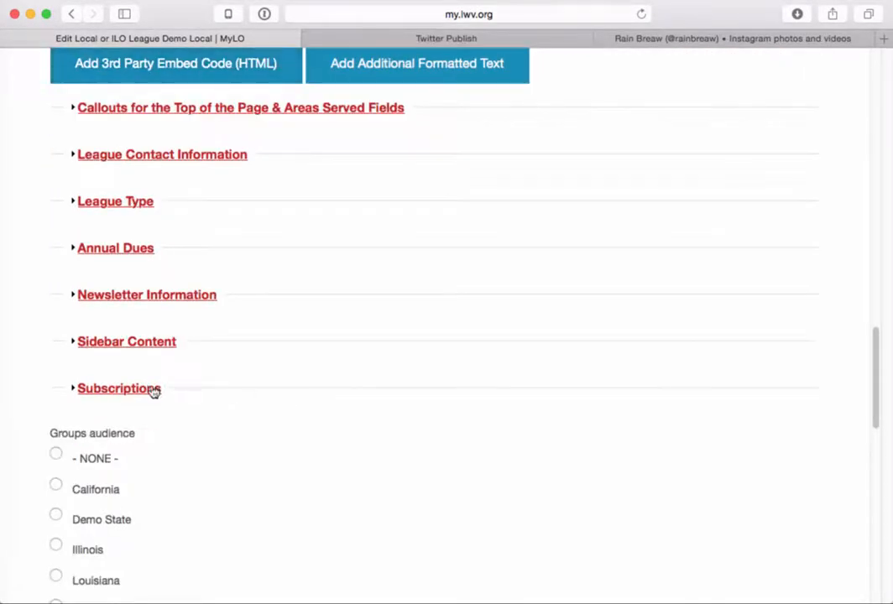
pyautogui.click(126, 340)
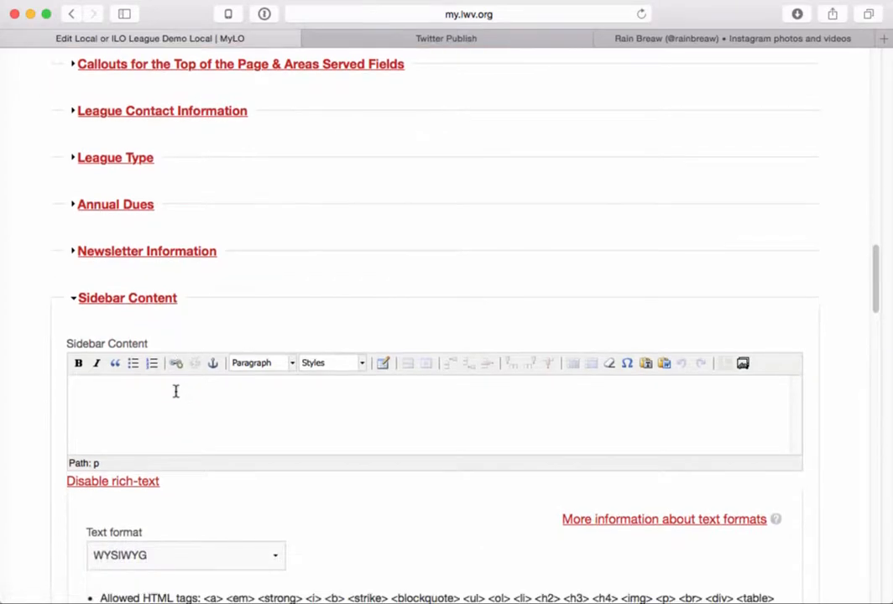
# Step: Scroll the draft form down past the sidebar embed blocks to the publishing options
pyautogui.scroll(-3)
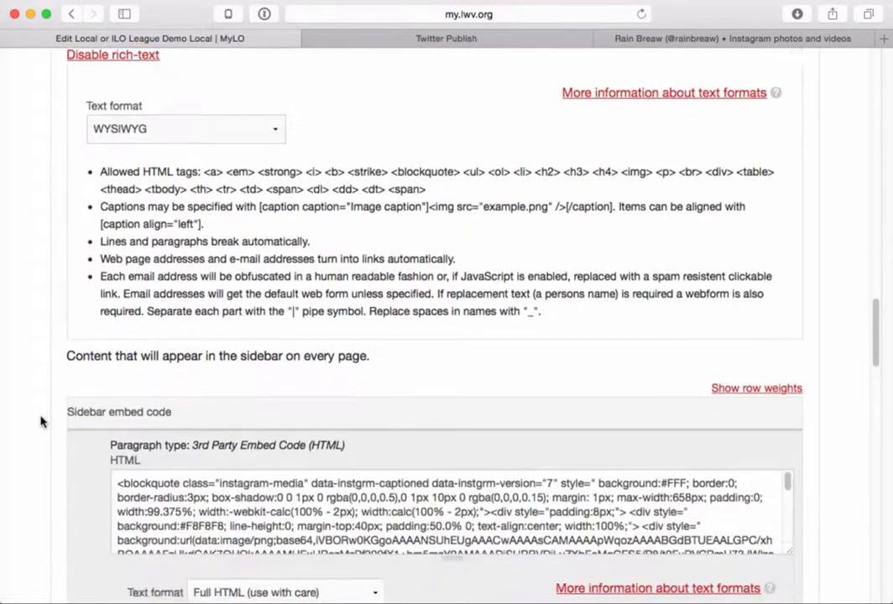
pyautogui.scroll(-3)
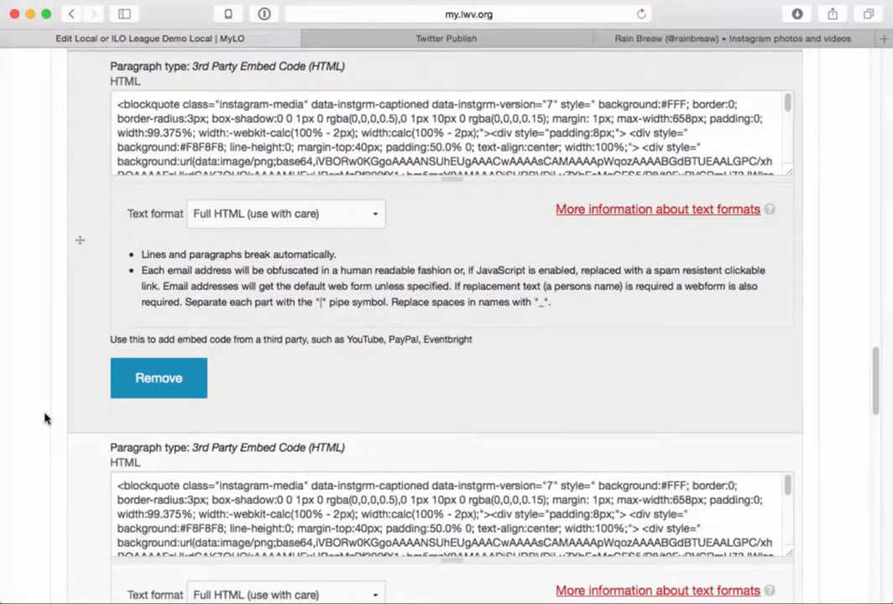
pyautogui.scroll(-3)
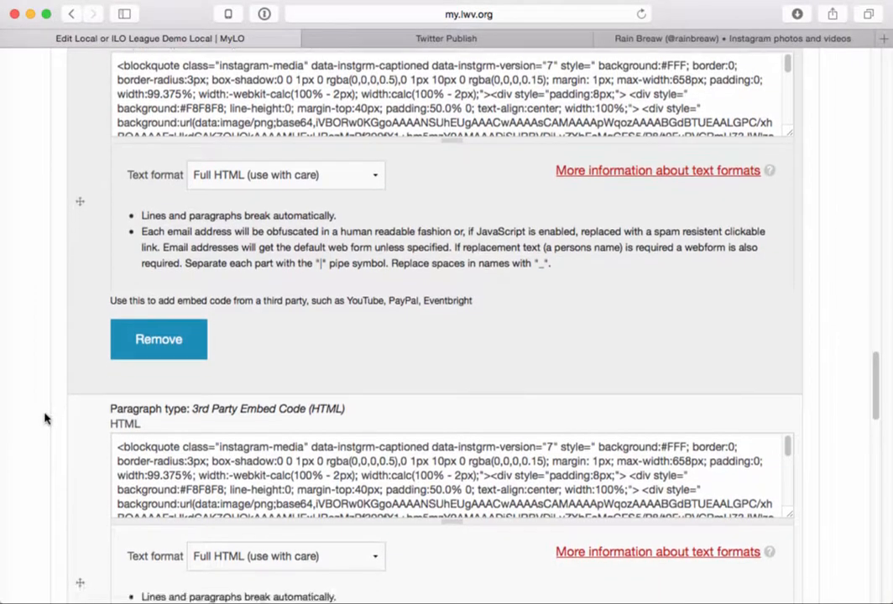
pyautogui.scroll(-3)
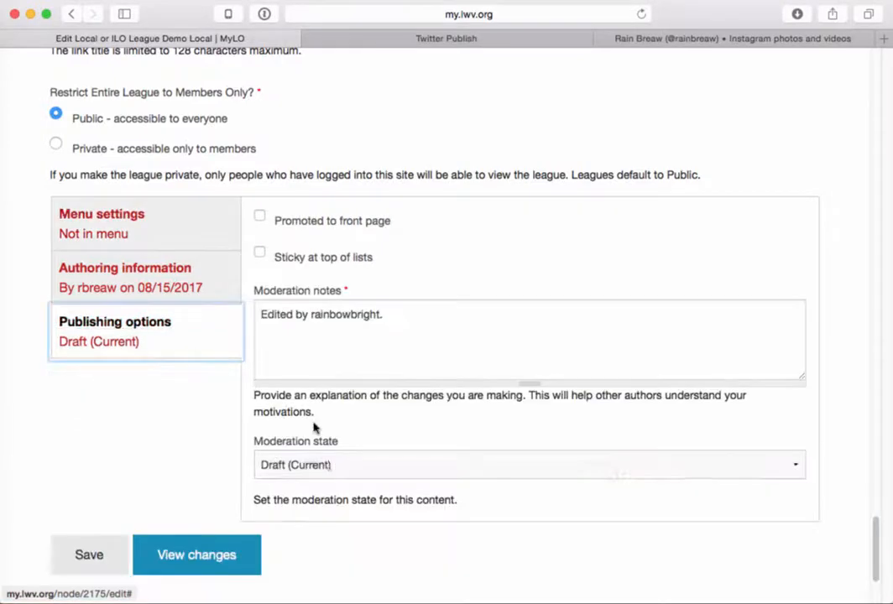
# Step: Save the reordered homepage draft as Published and review the live sidebar
pyautogui.click(530, 465)
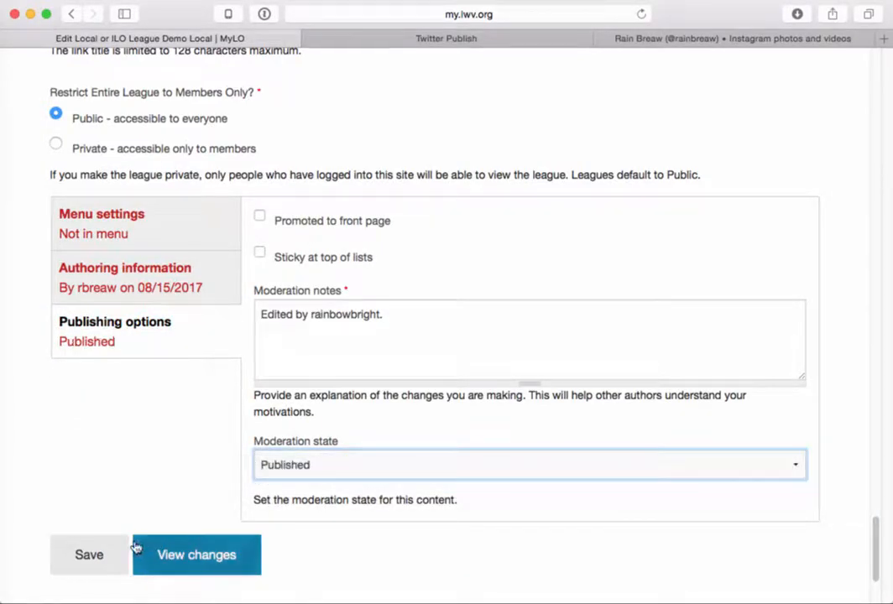
pyautogui.click(196, 553)
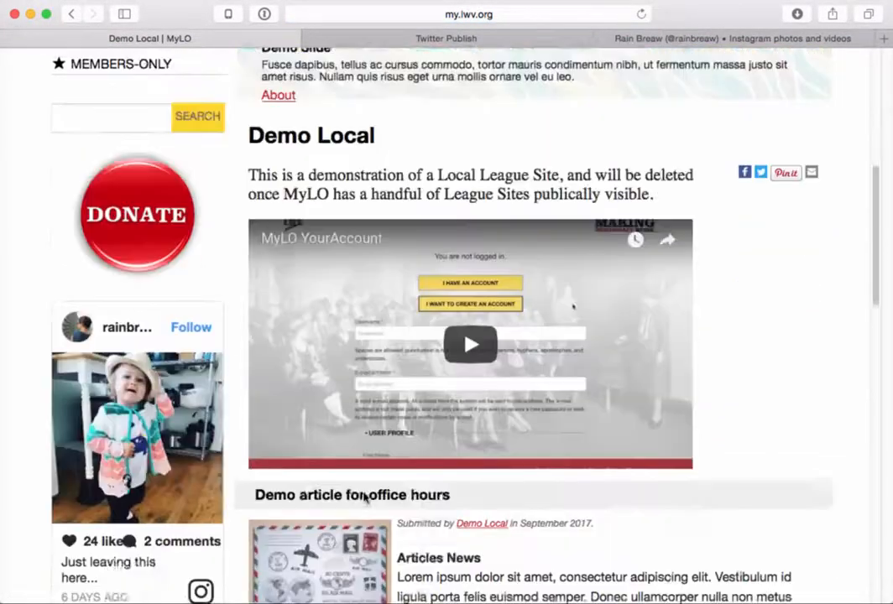
pyautogui.scroll(-3)
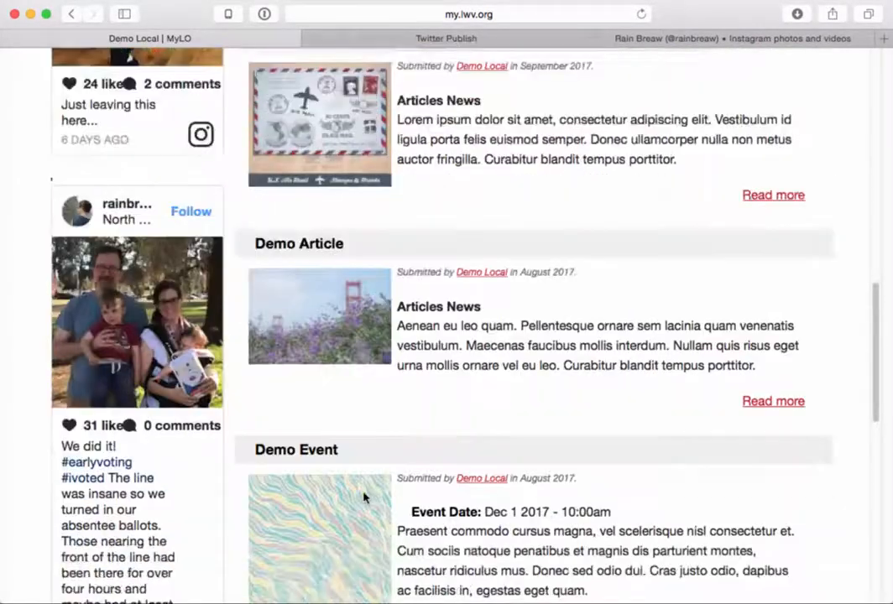